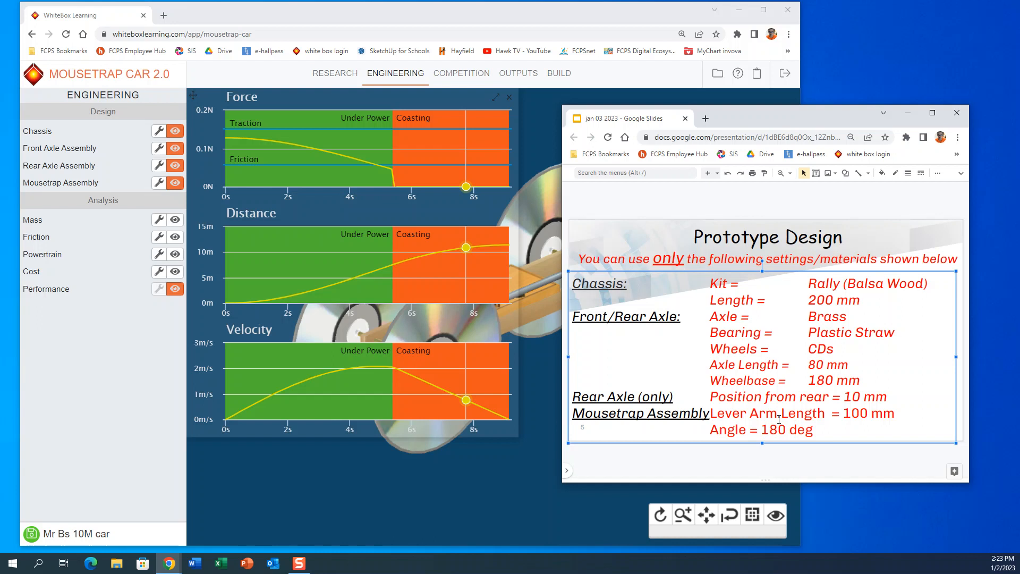
{"action": "mouse_move", "coordinate": [565, 214]}
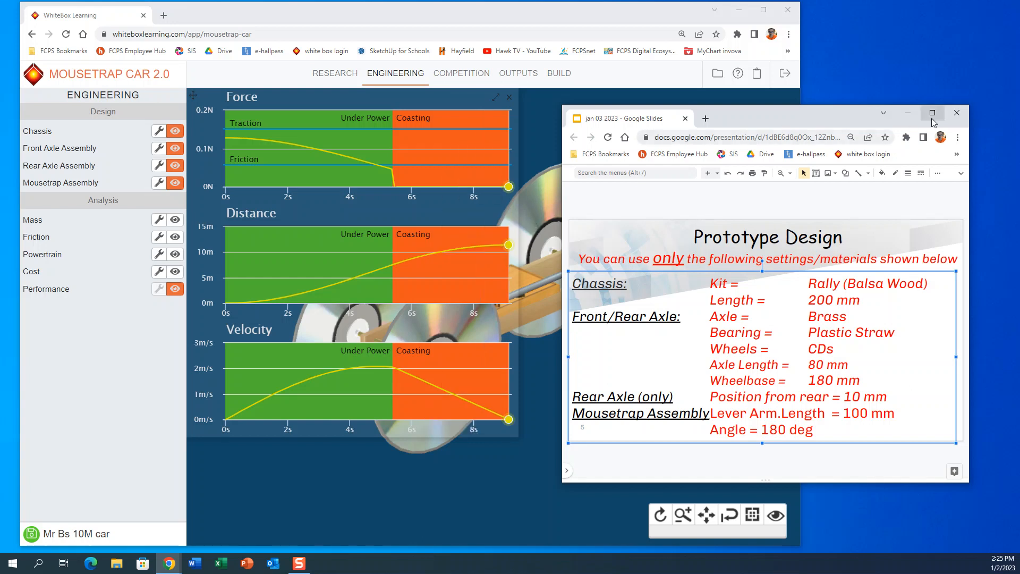
Step: Maximize the Google Slides window so the slide fills the screen
{"action": "left_click", "coordinate": [931, 112]}
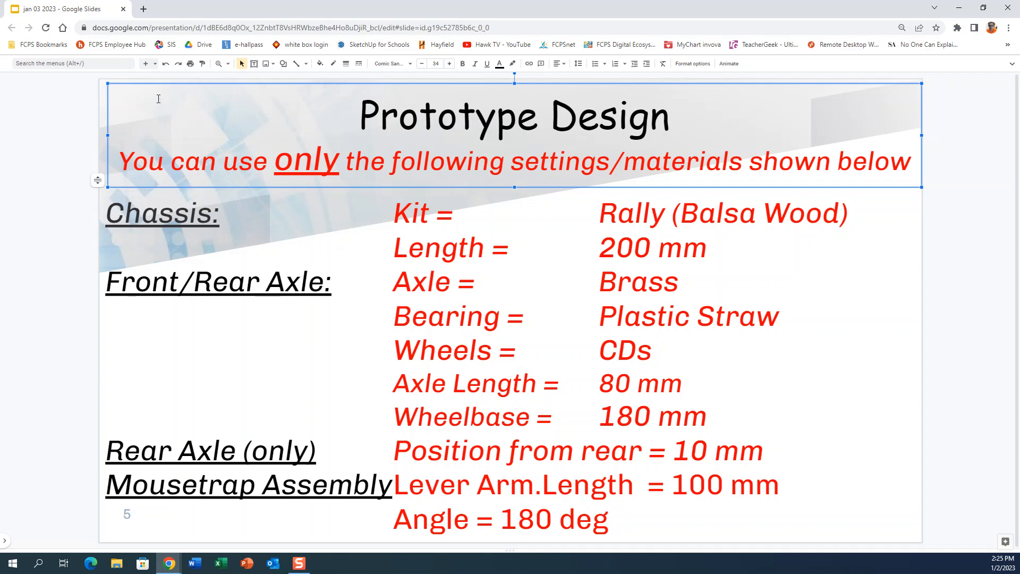
{"action": "mouse_move", "coordinate": [279, 79]}
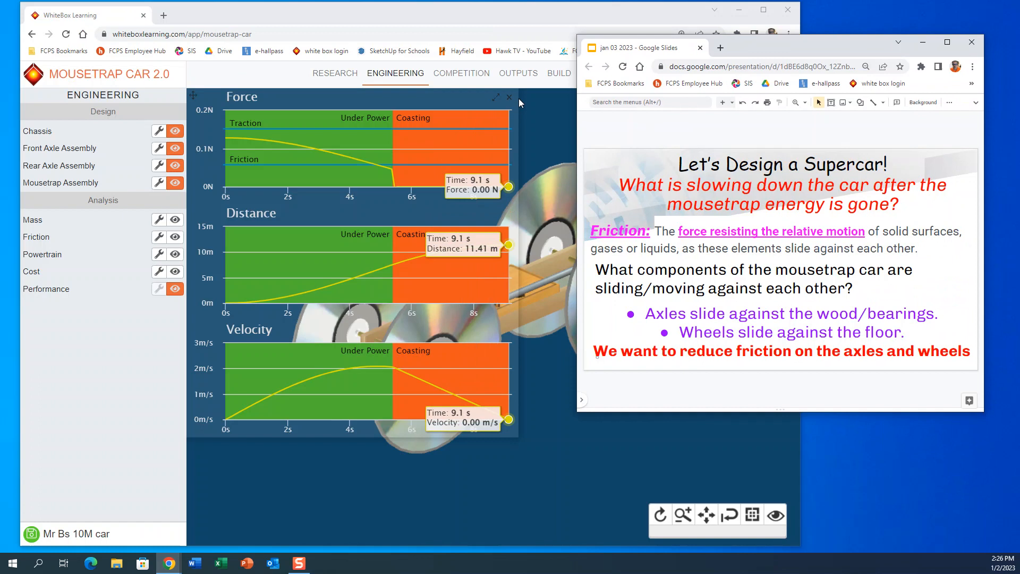
Step: Close the performance graphs panel to reveal the 3D car with CD wheels
{"action": "left_click", "coordinate": [509, 97]}
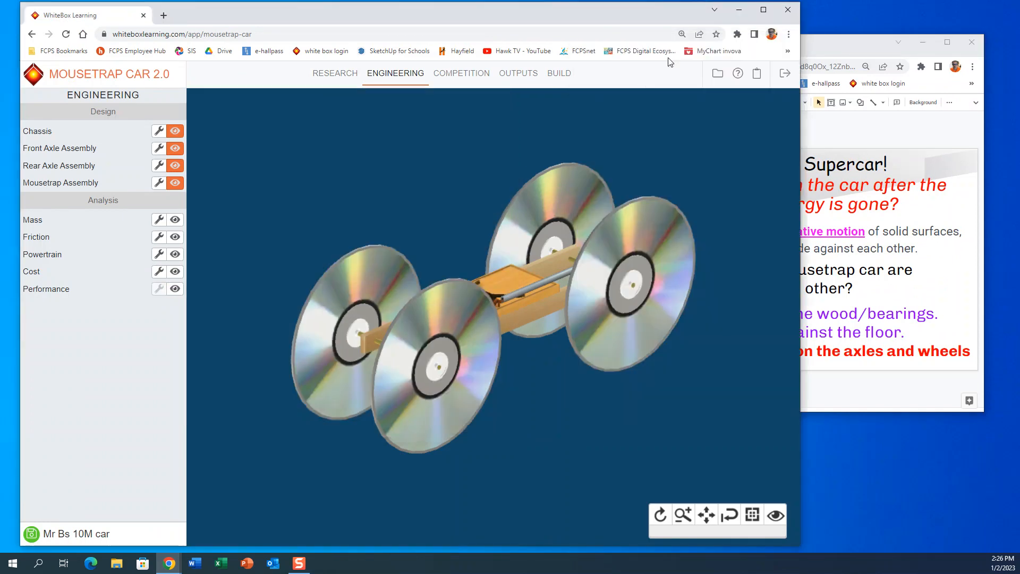
{"action": "mouse_move", "coordinate": [600, 383]}
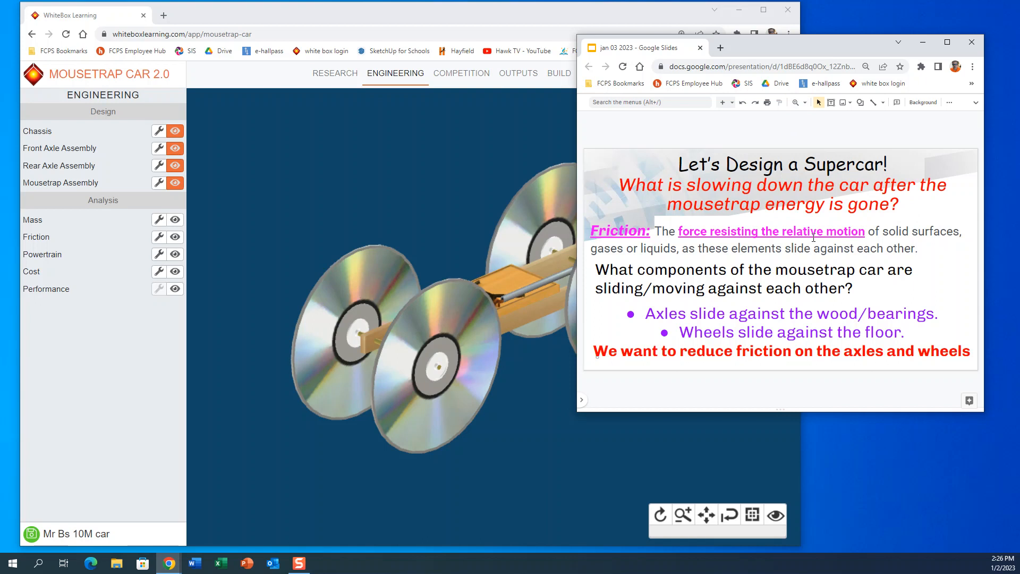
{"action": "mouse_move", "coordinate": [812, 235]}
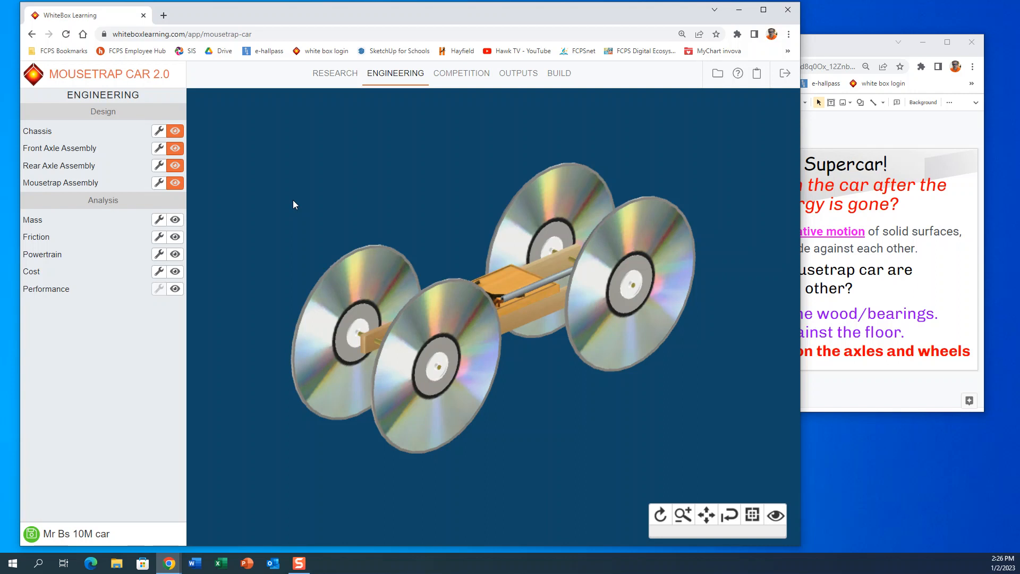
{"action": "mouse_move", "coordinate": [844, 53]}
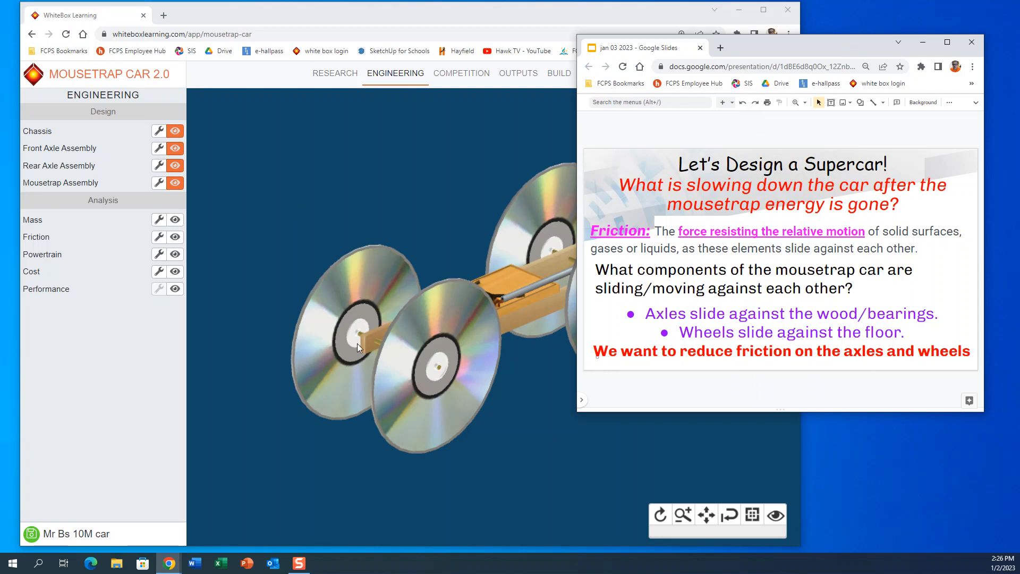
Step: Rotate the car to a side-on view and zoom in on the axles
{"action": "left_click", "coordinate": [660, 514]}
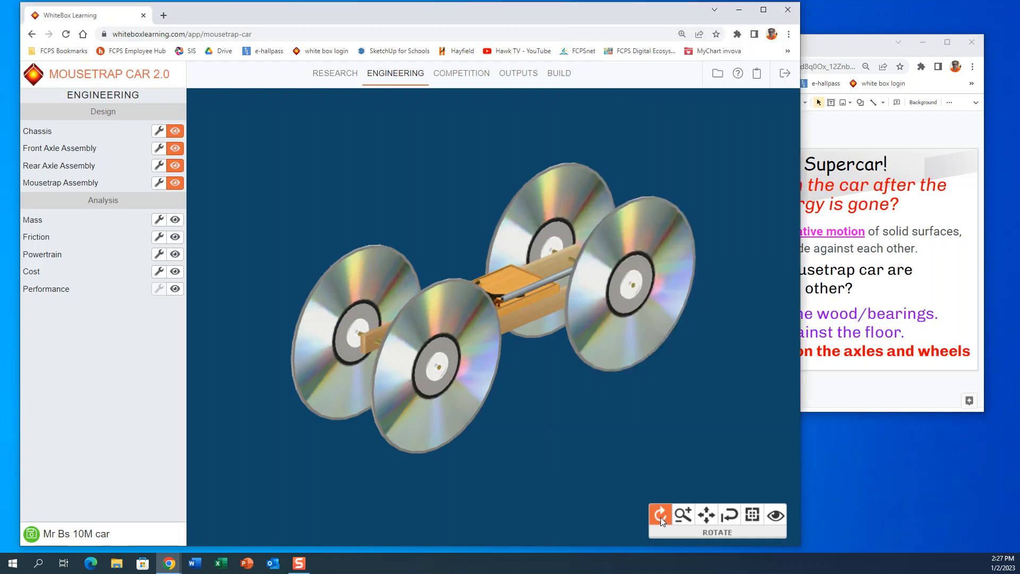
{"action": "left_click_drag", "start_coordinate": [661, 514], "coordinate": [628, 417]}
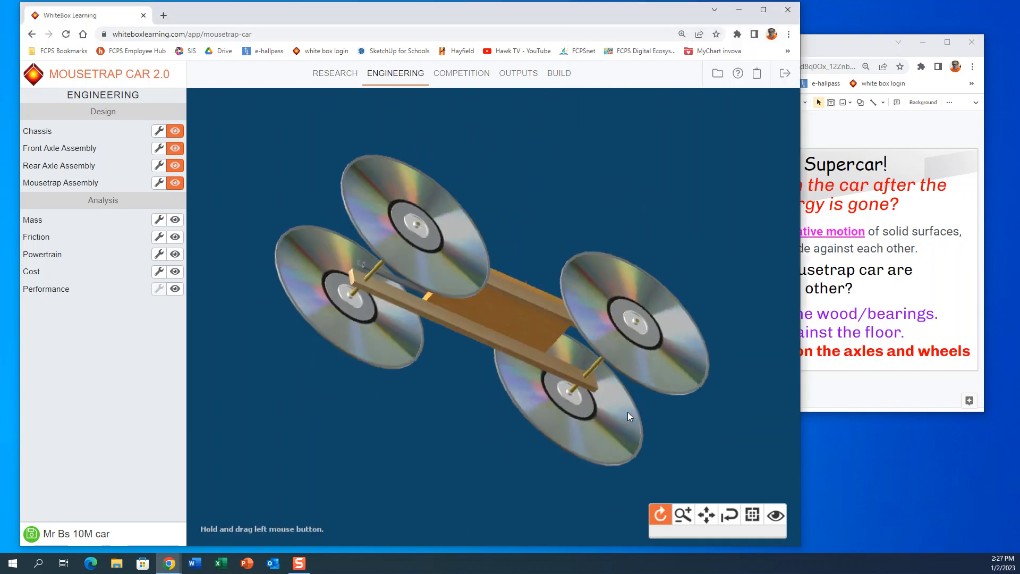
{"action": "left_click_drag", "start_coordinate": [628, 416], "coordinate": [564, 462]}
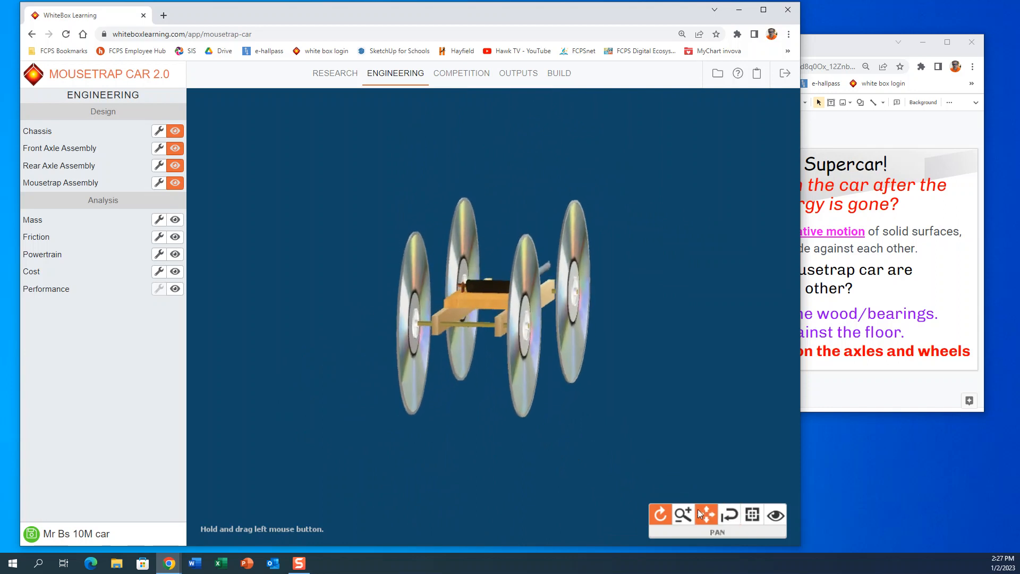
{"action": "left_click", "coordinate": [682, 515]}
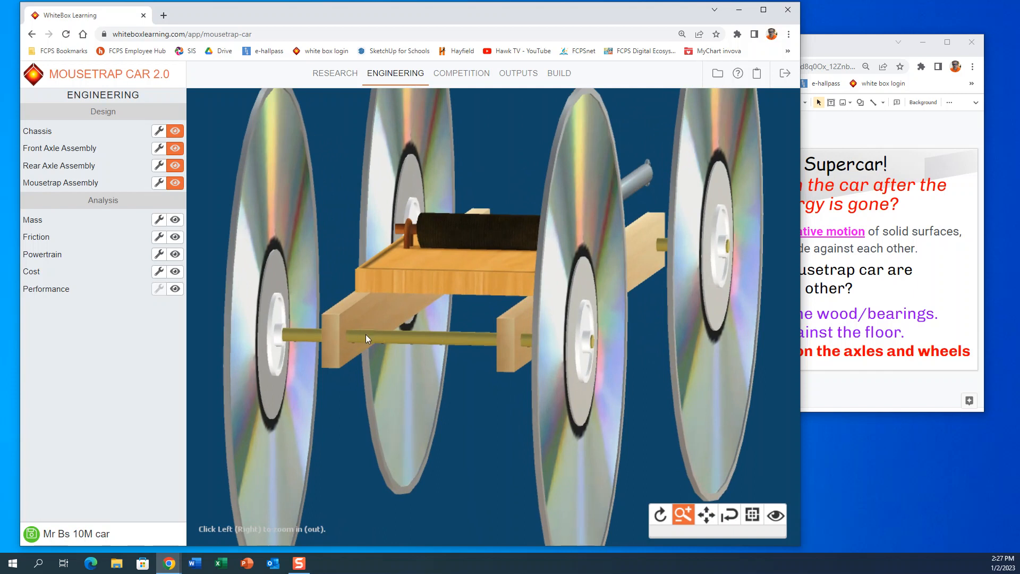
{"action": "mouse_move", "coordinate": [377, 347]}
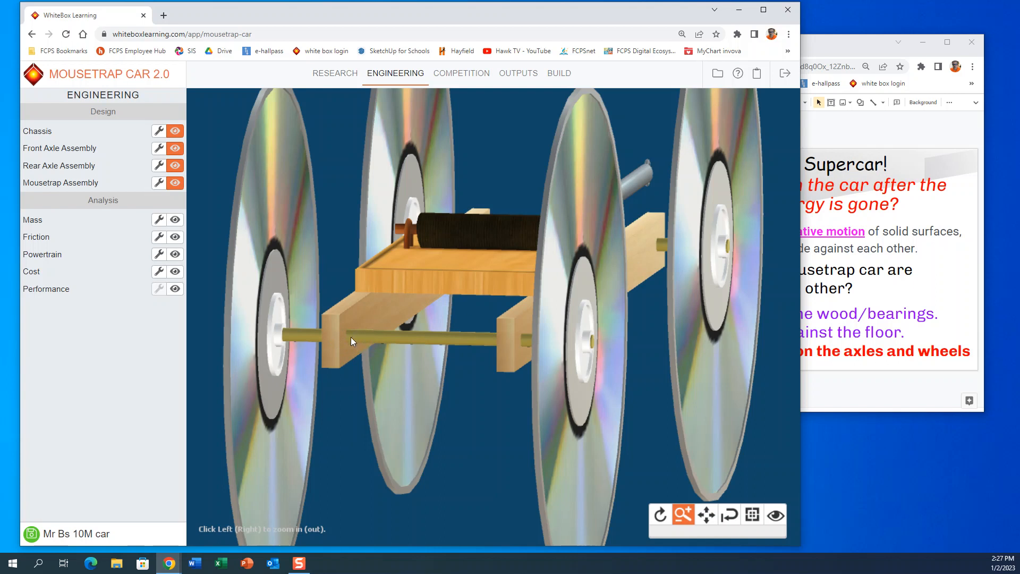
{"action": "mouse_move", "coordinate": [384, 342]}
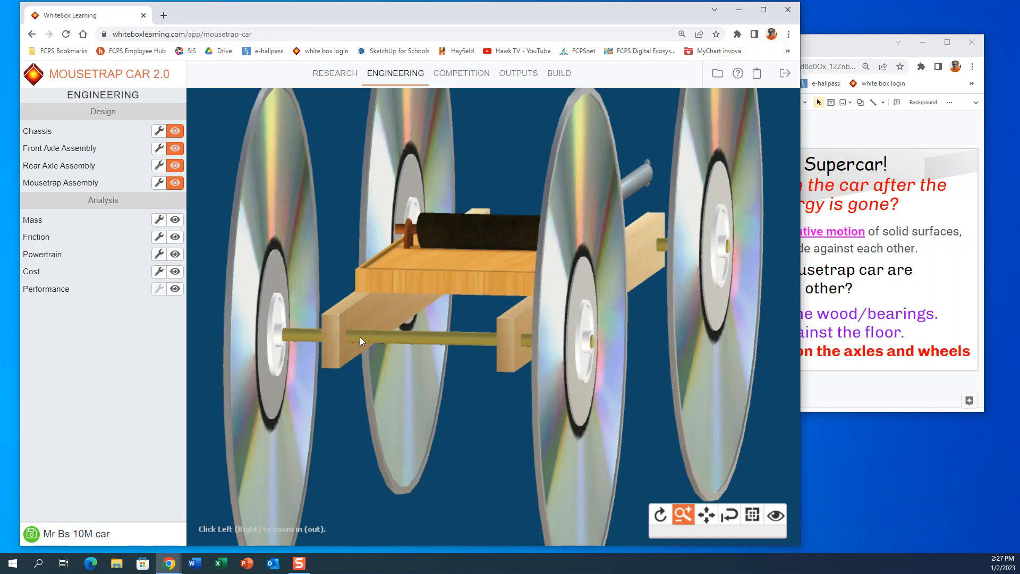
{"action": "mouse_move", "coordinate": [374, 344]}
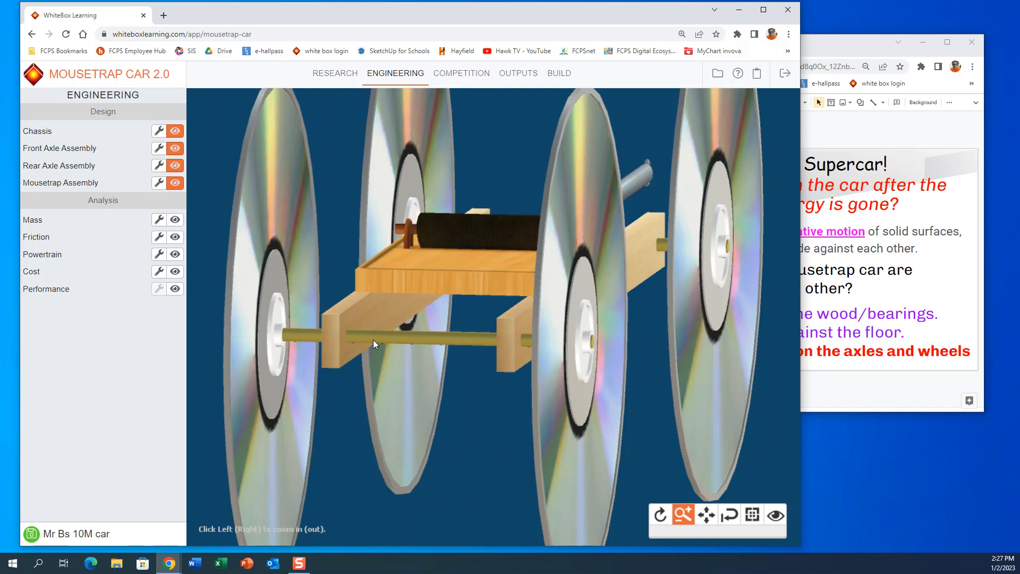
{"action": "mouse_move", "coordinate": [352, 334]}
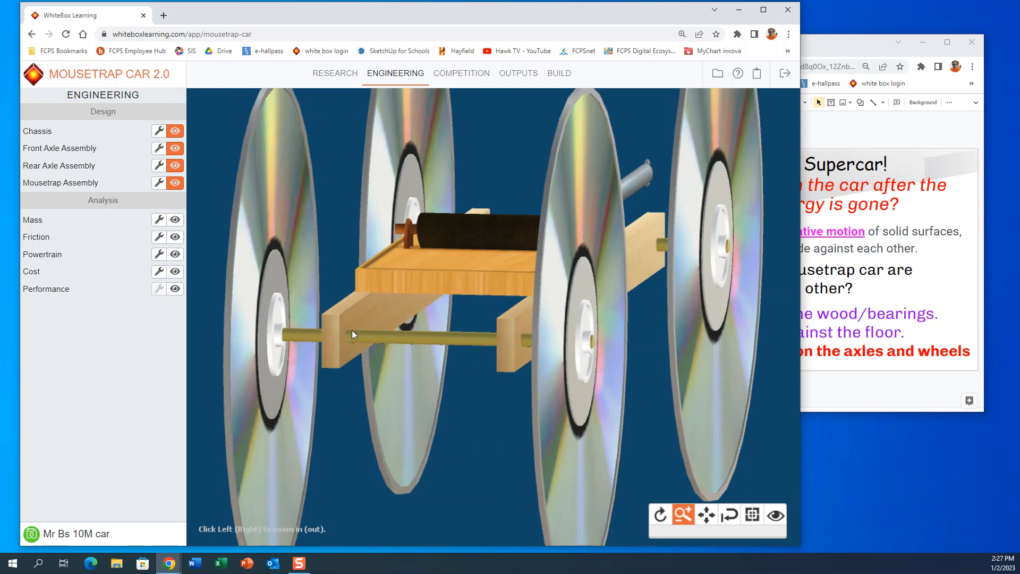
{"action": "mouse_move", "coordinate": [344, 332]}
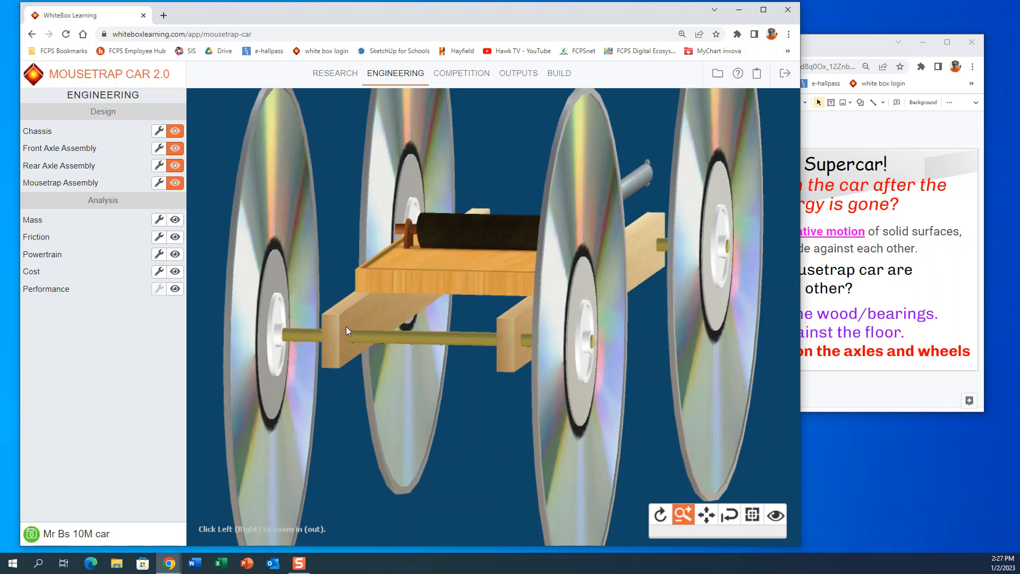
{"action": "mouse_move", "coordinate": [852, 46]}
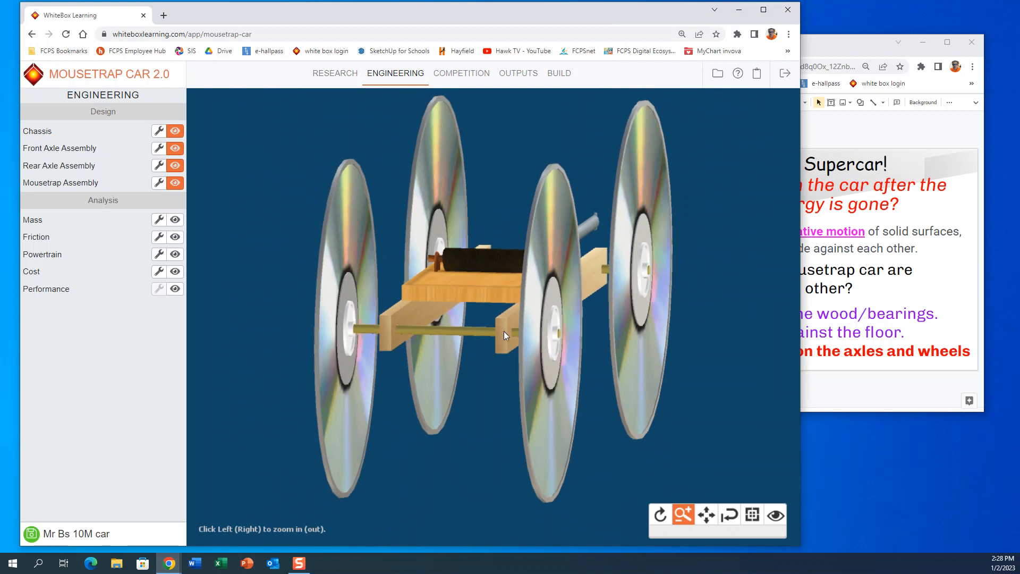
{"action": "mouse_move", "coordinate": [453, 432]}
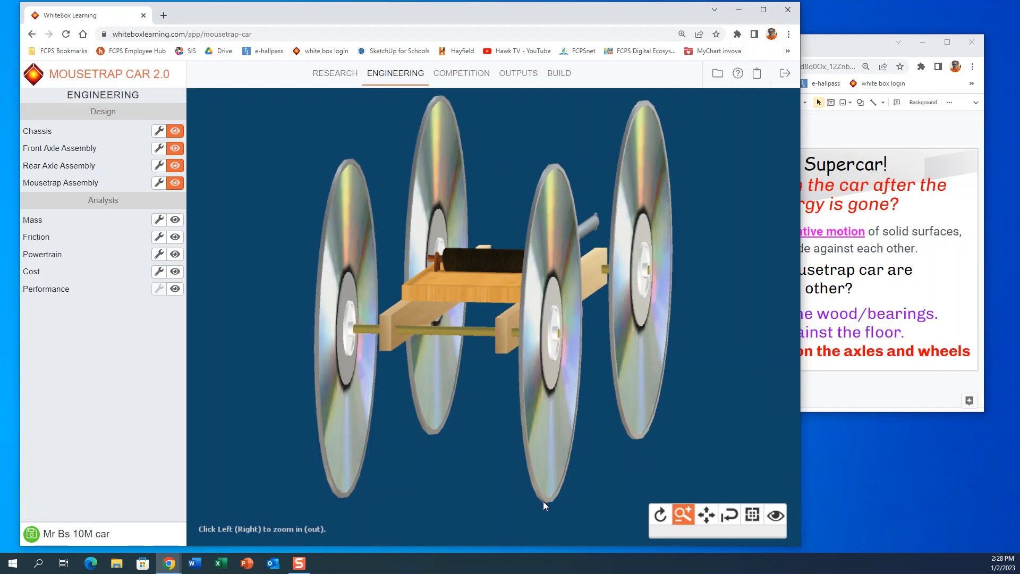
{"action": "mouse_move", "coordinate": [606, 510]}
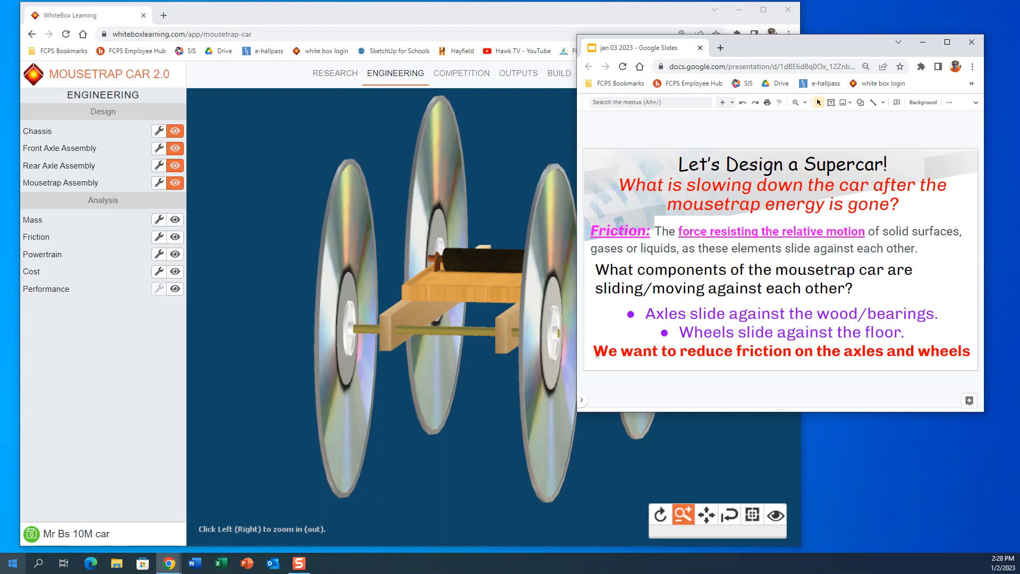
{"action": "mouse_move", "coordinate": [250, 293]}
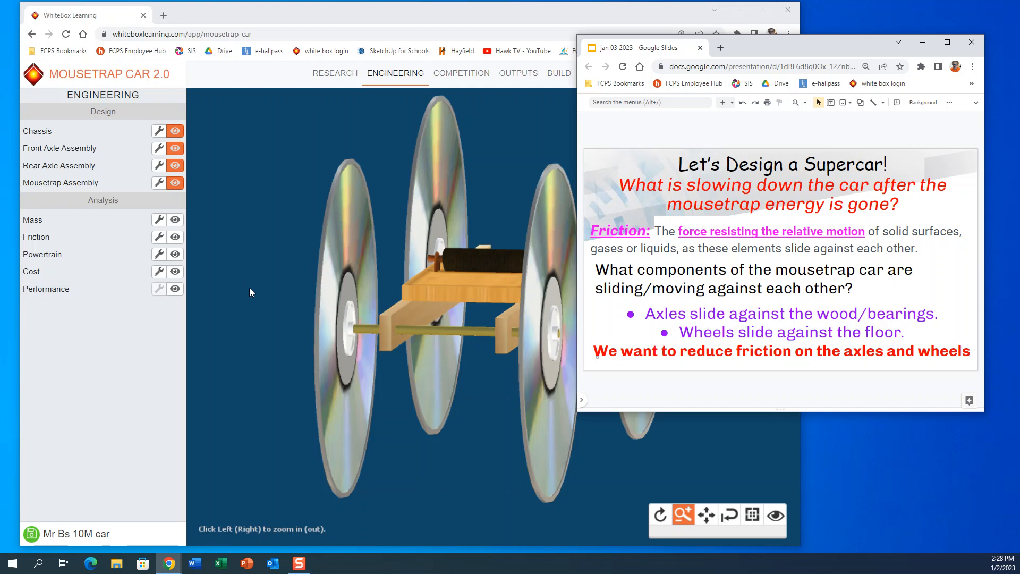
{"action": "mouse_move", "coordinate": [353, 498]}
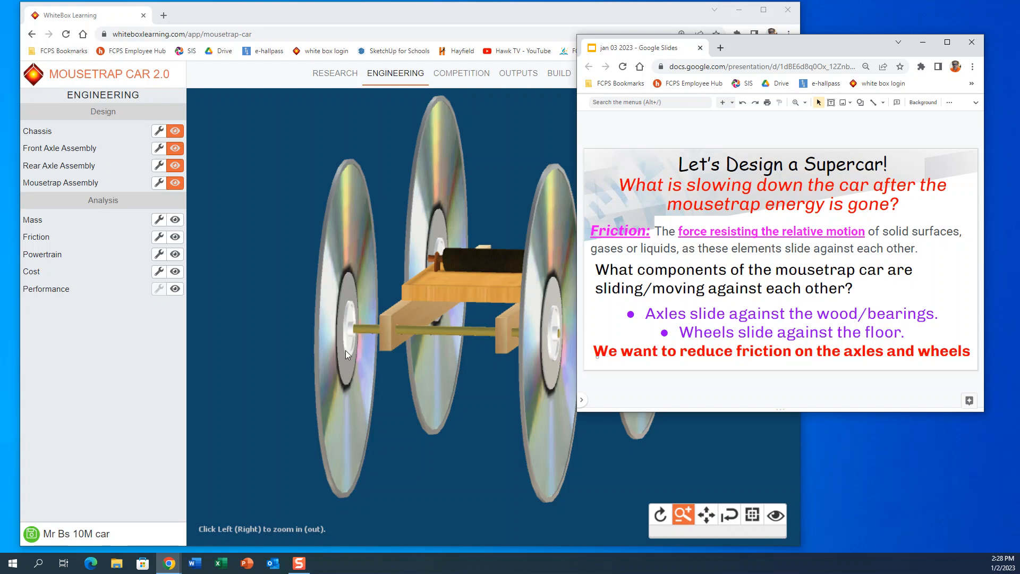
{"action": "mouse_move", "coordinate": [733, 463]}
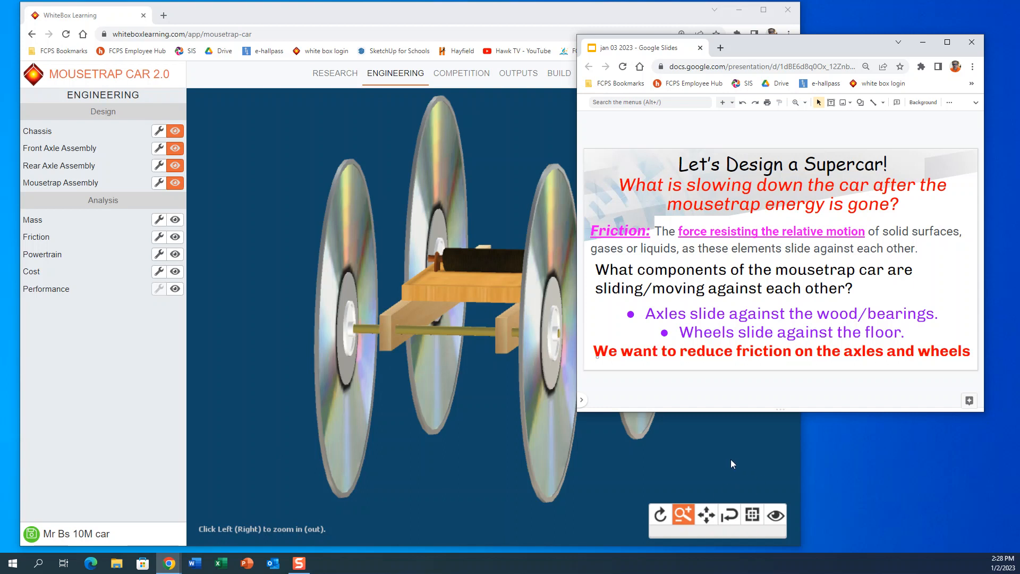
{"action": "mouse_move", "coordinate": [388, 388]}
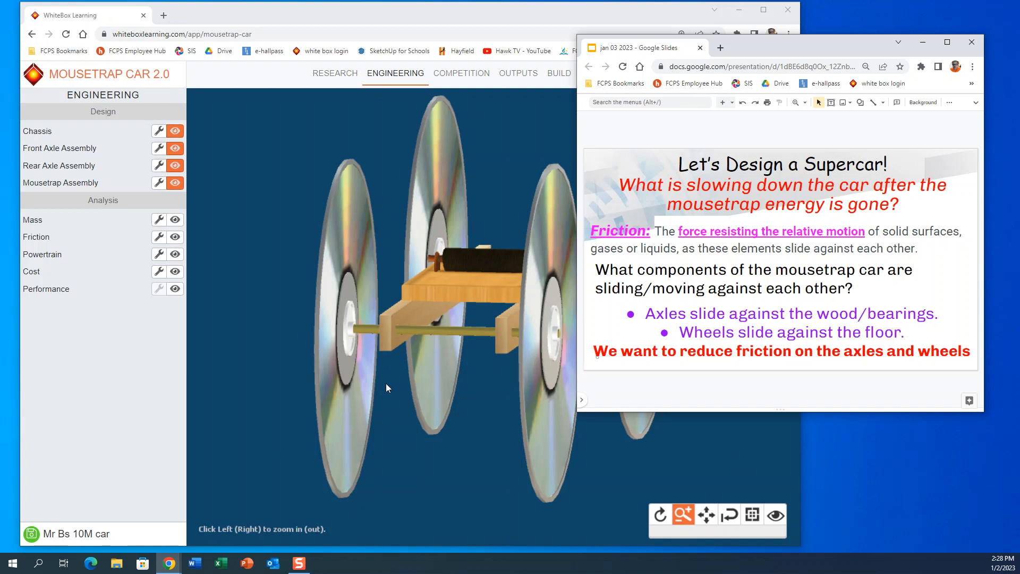
{"action": "mouse_move", "coordinate": [369, 344]}
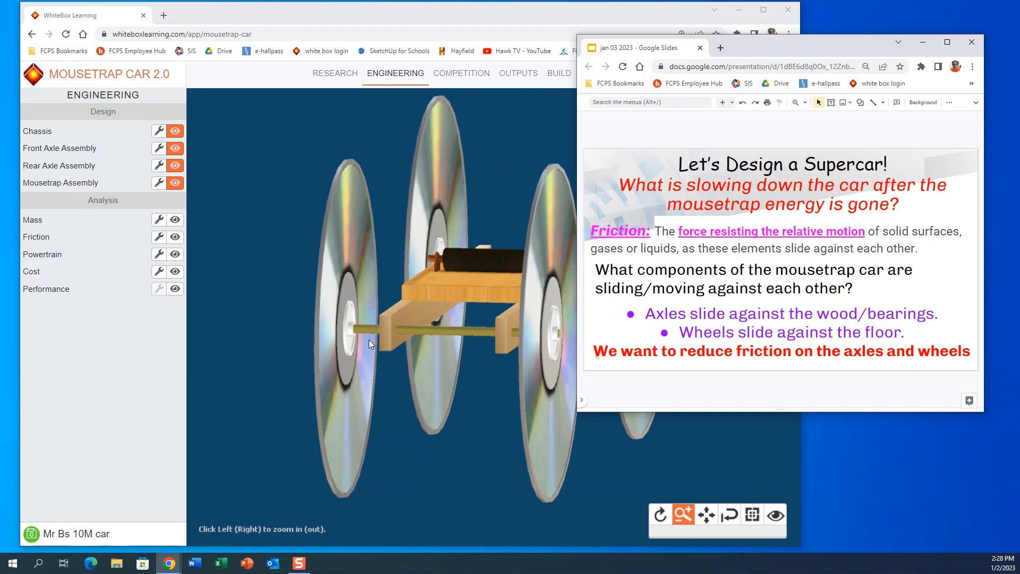
{"action": "mouse_move", "coordinate": [368, 320]}
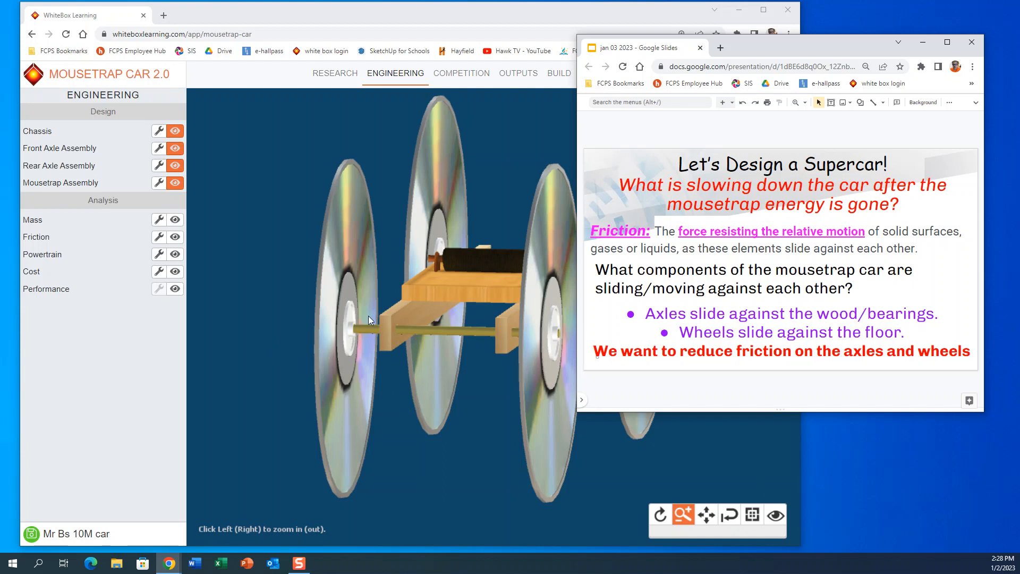
{"action": "mouse_move", "coordinate": [397, 316]}
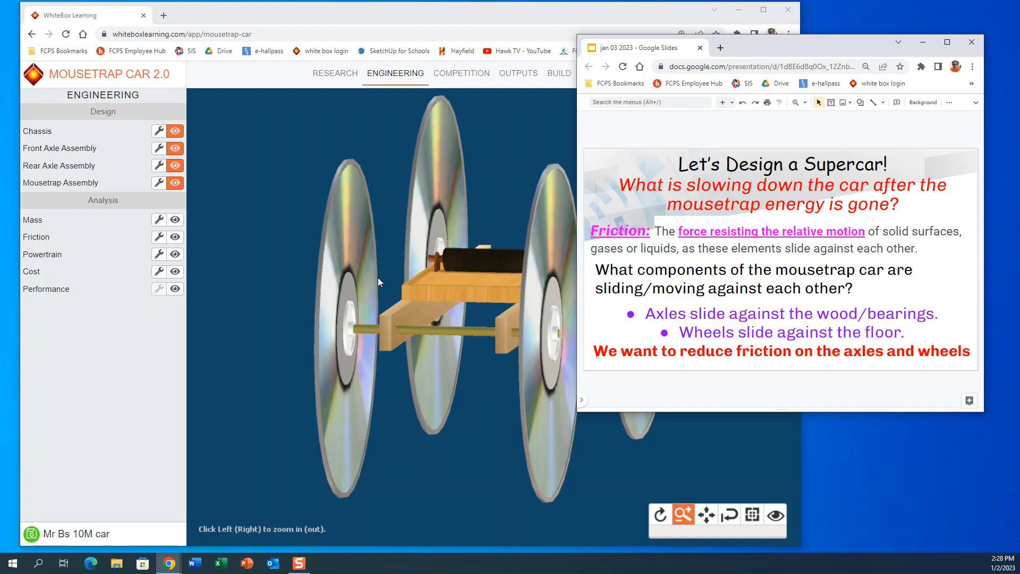
{"action": "mouse_move", "coordinate": [431, 241]}
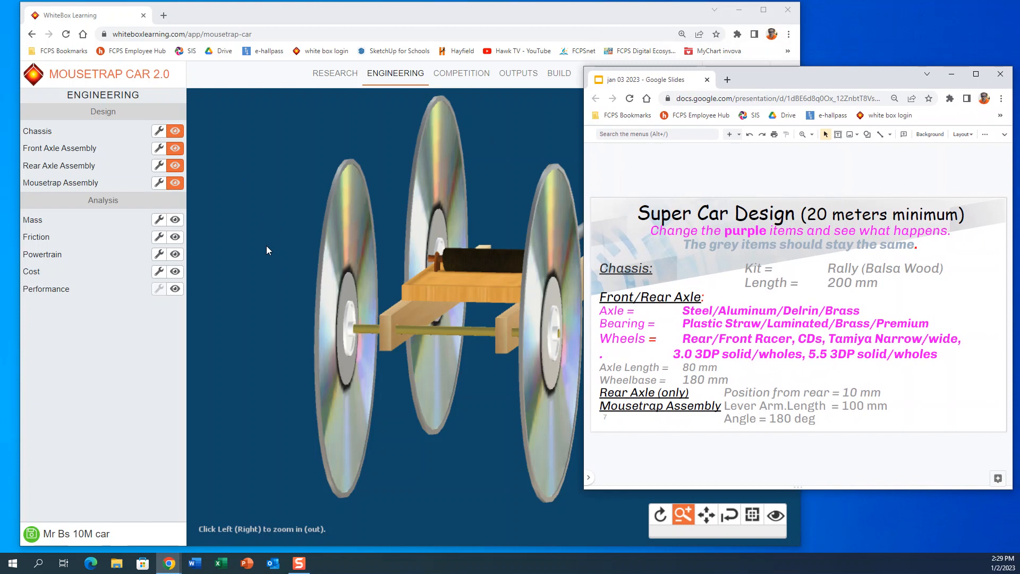
{"action": "mouse_move", "coordinate": [283, 246]}
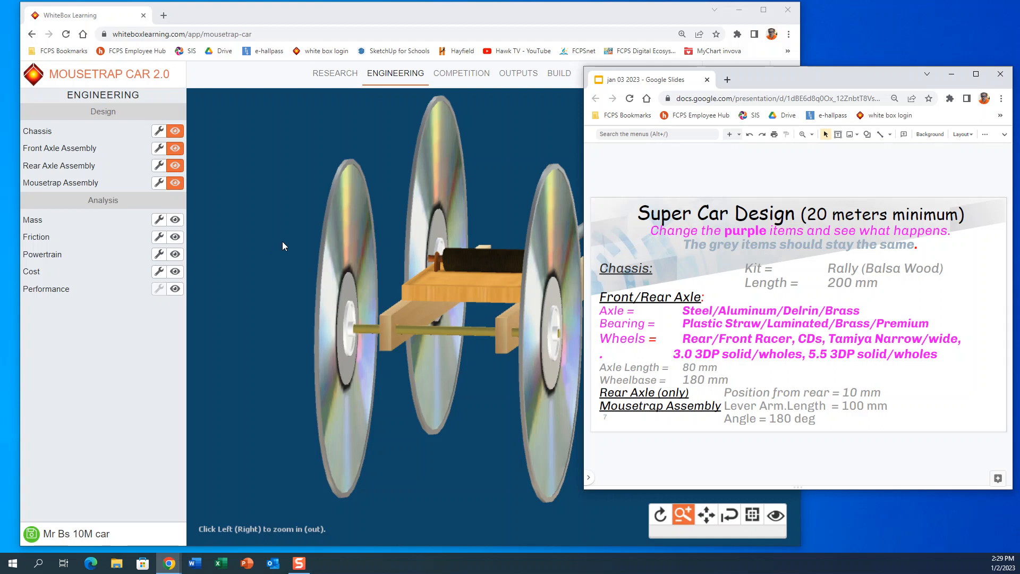
{"action": "mouse_move", "coordinate": [400, 267]}
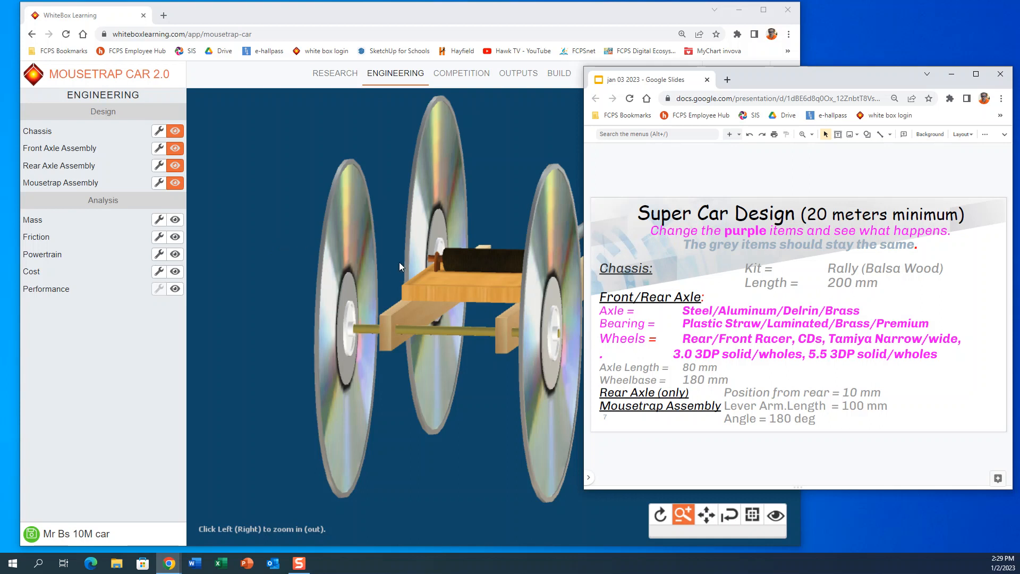
{"action": "mouse_move", "coordinate": [393, 269]}
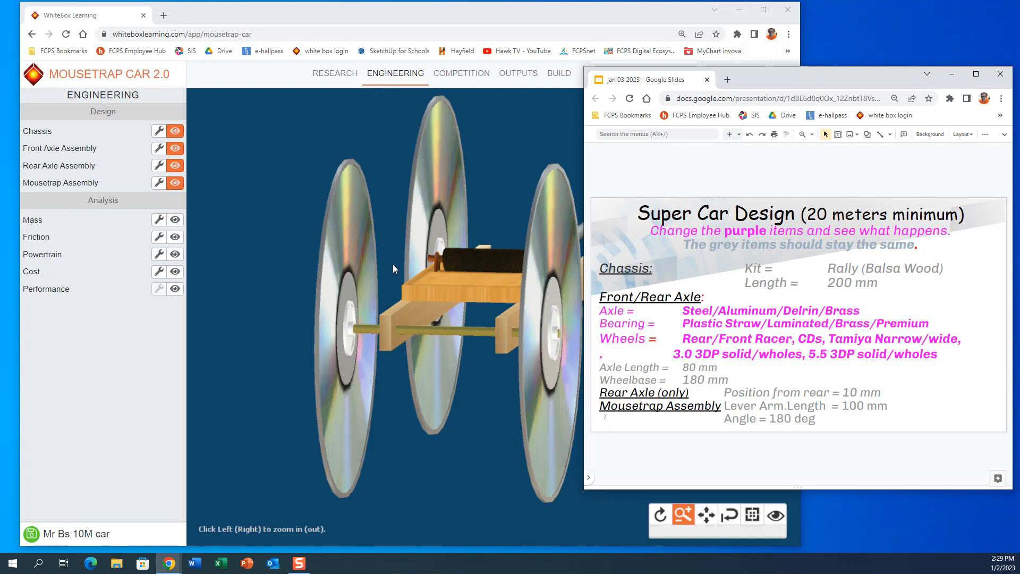
{"action": "mouse_move", "coordinate": [380, 285]}
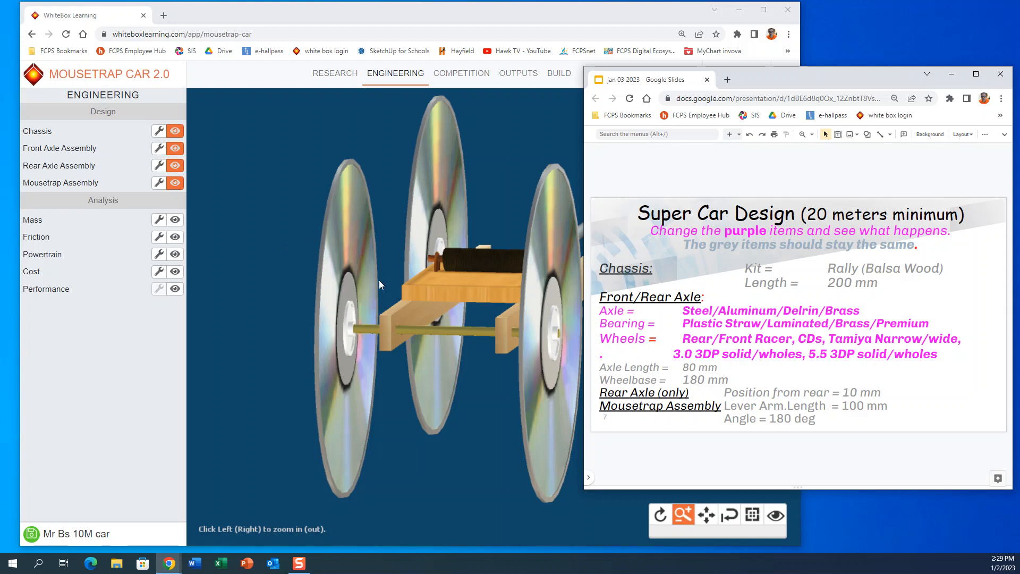
{"action": "mouse_move", "coordinate": [335, 150]}
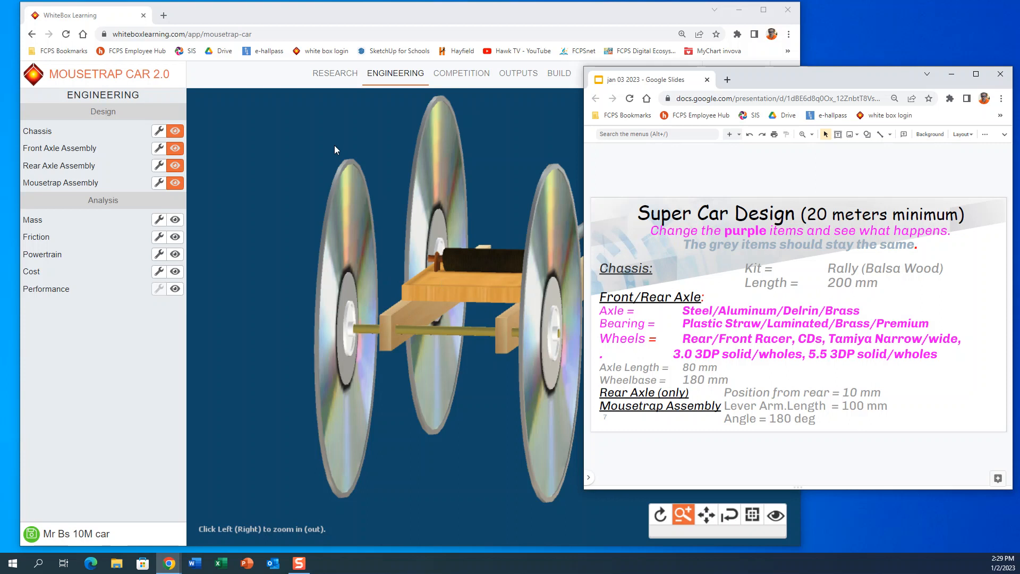
{"action": "mouse_move", "coordinate": [291, 273]}
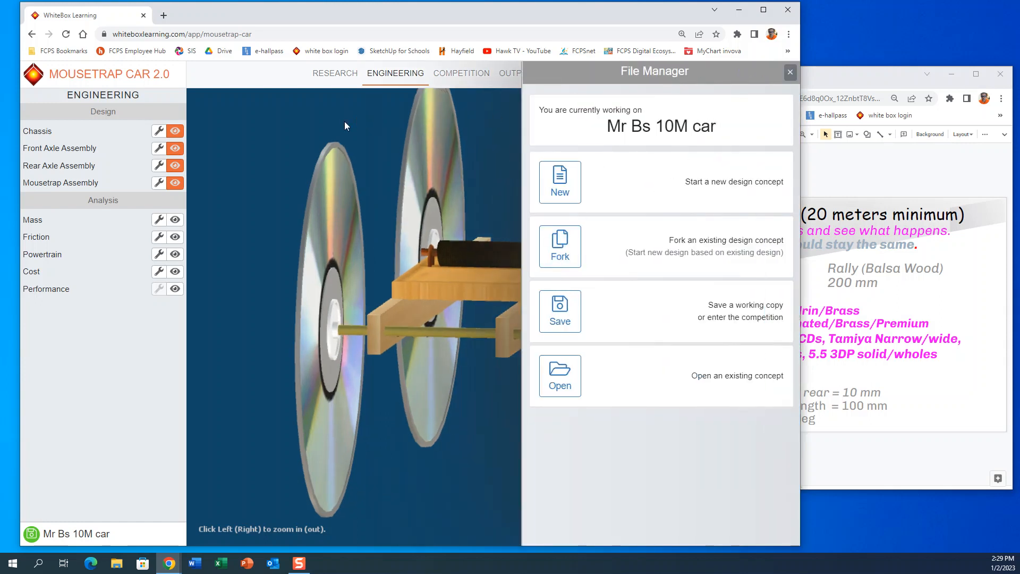
{"action": "left_click", "coordinate": [789, 72]}
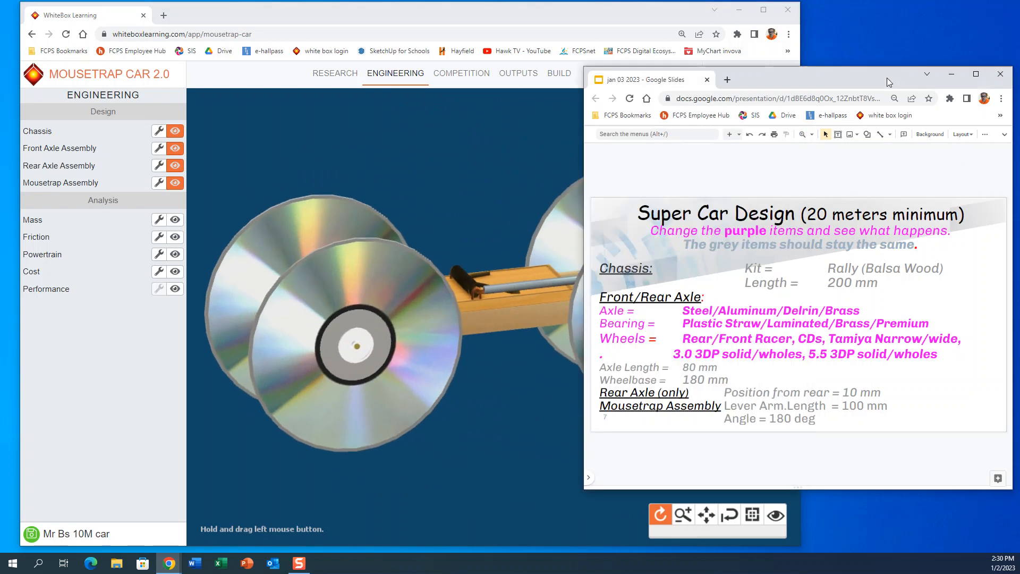
{"action": "mouse_move", "coordinate": [565, 290]}
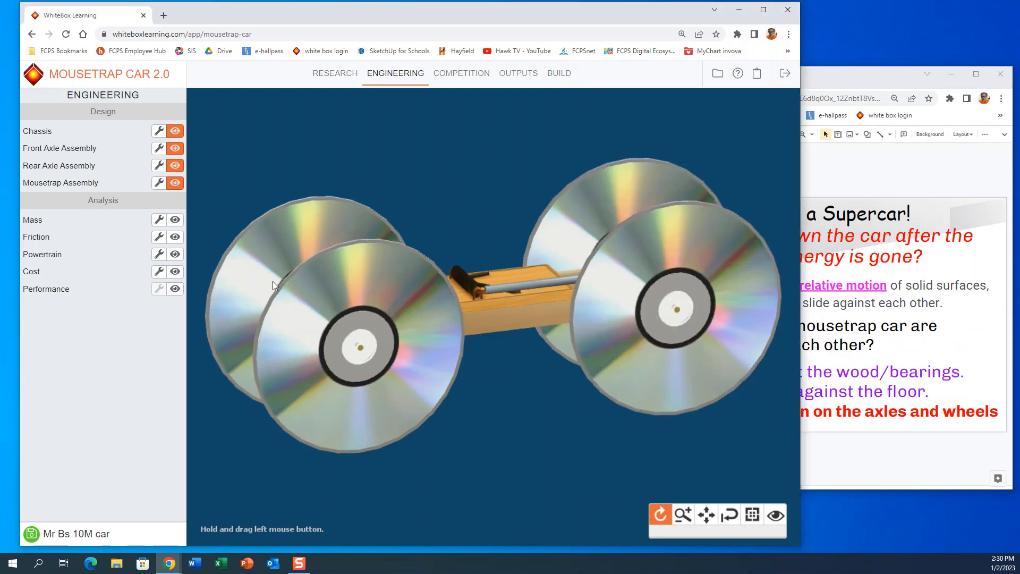
Step: Turn on the force, distance and velocity graphs, showing about 11.4 m travelled
{"action": "left_click", "coordinate": [175, 289]}
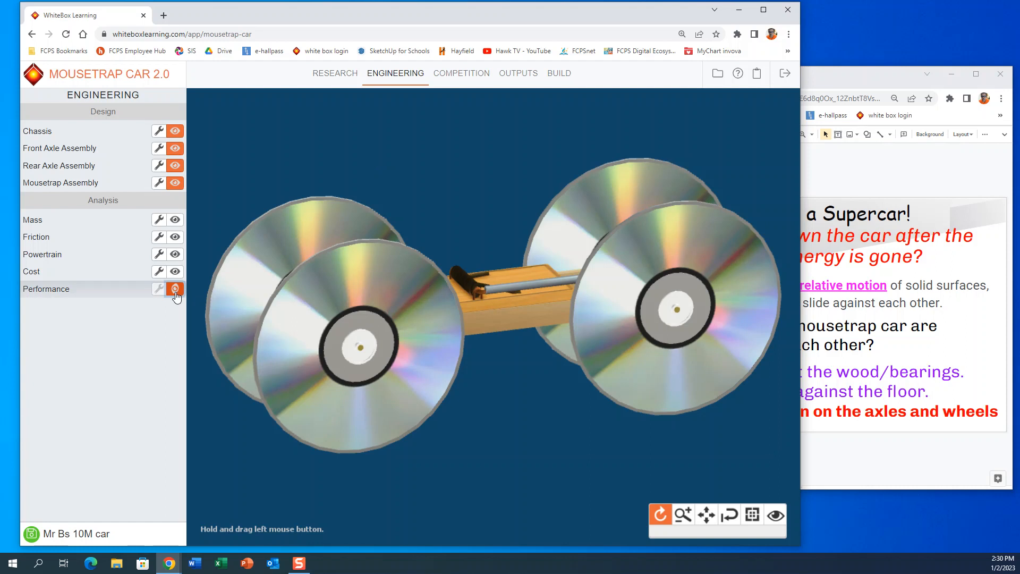
{"action": "left_click", "coordinate": [175, 288]}
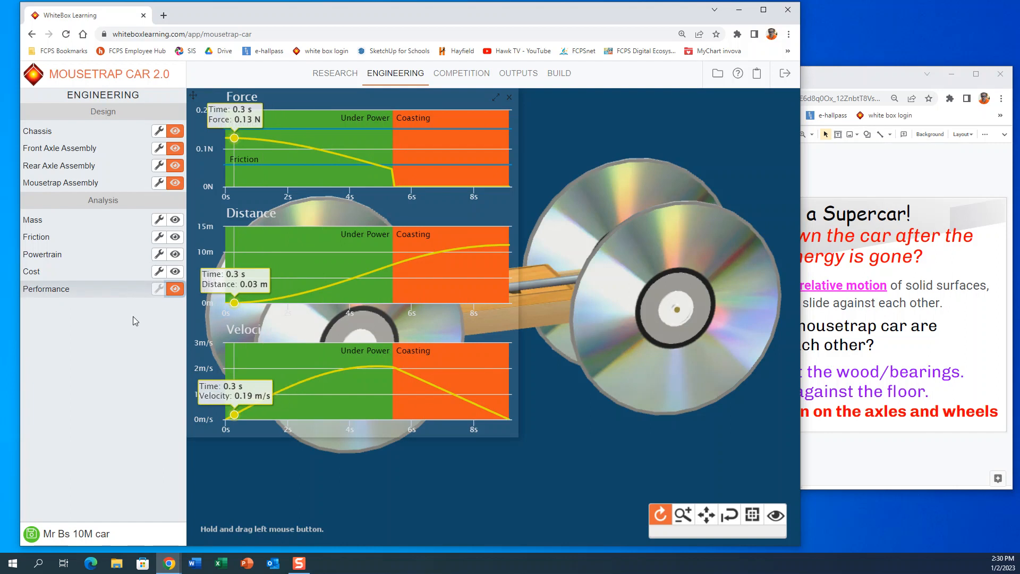
{"action": "mouse_move", "coordinate": [133, 363]}
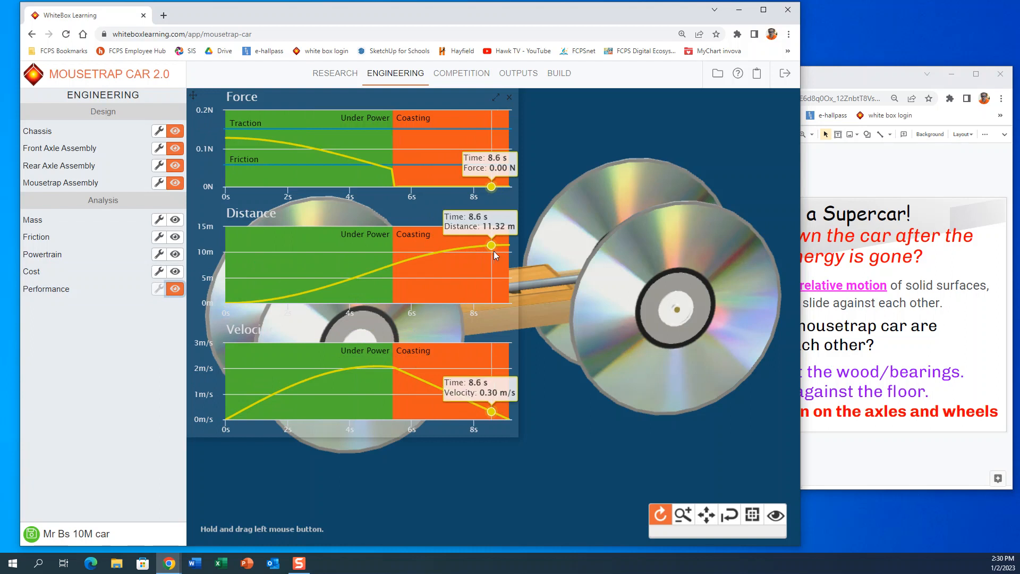
{"action": "mouse_move", "coordinate": [493, 259]}
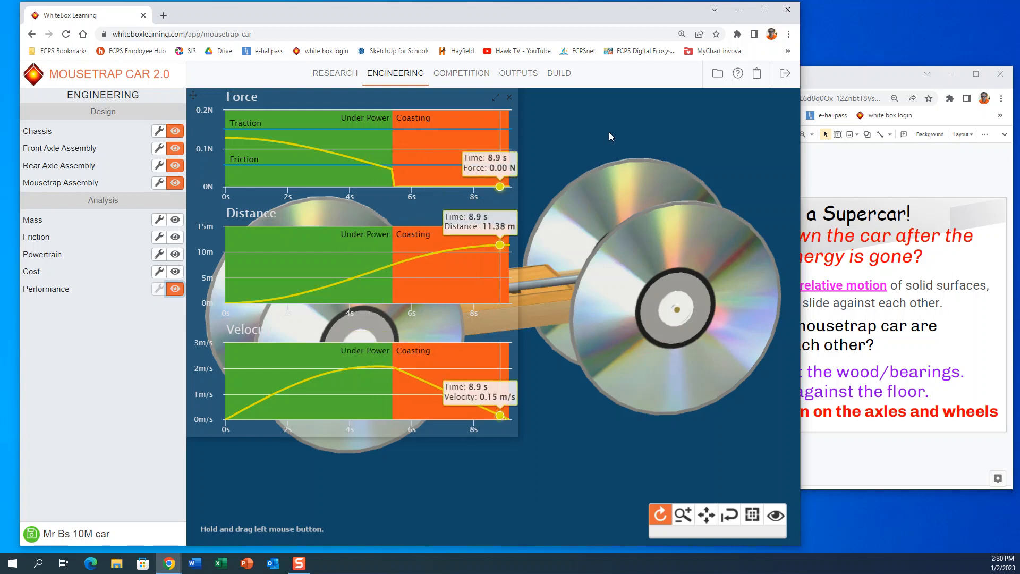
{"action": "mouse_move", "coordinate": [852, 44]}
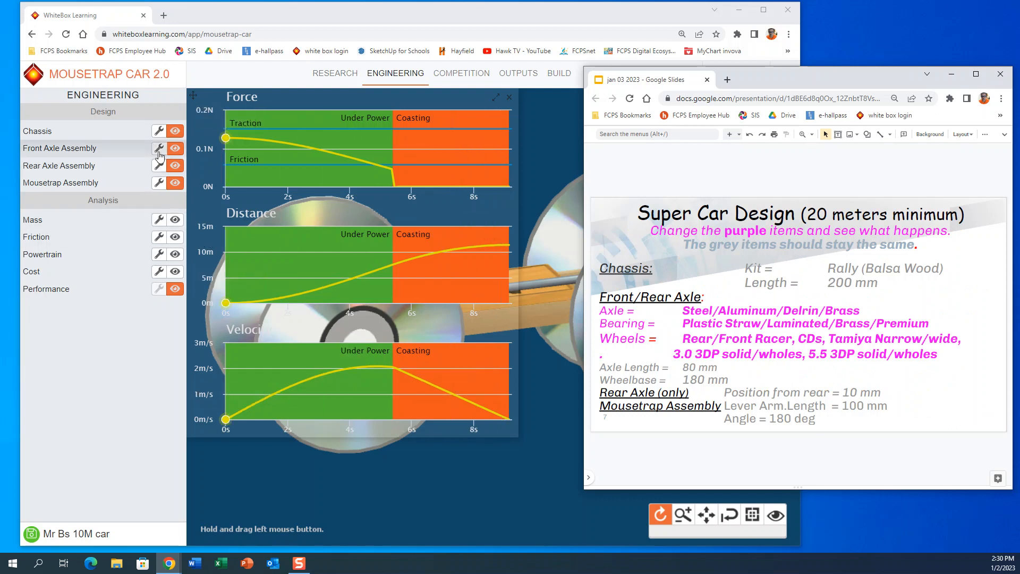
Step: Change the front axle from brass to steel and list every assembly's settings
{"action": "left_click", "coordinate": [159, 148]}
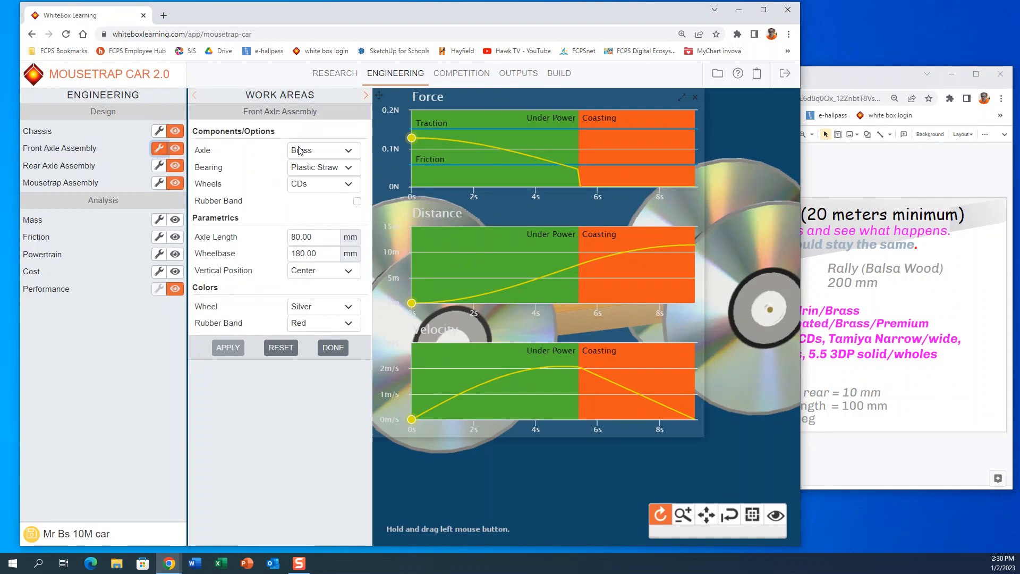
{"action": "left_click", "coordinate": [348, 151]}
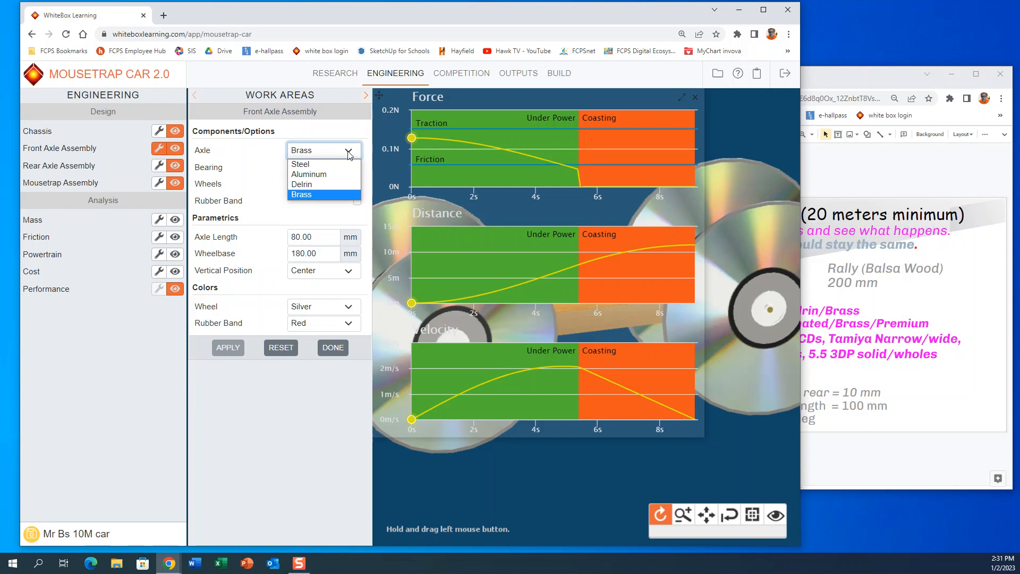
{"action": "mouse_move", "coordinate": [345, 154]}
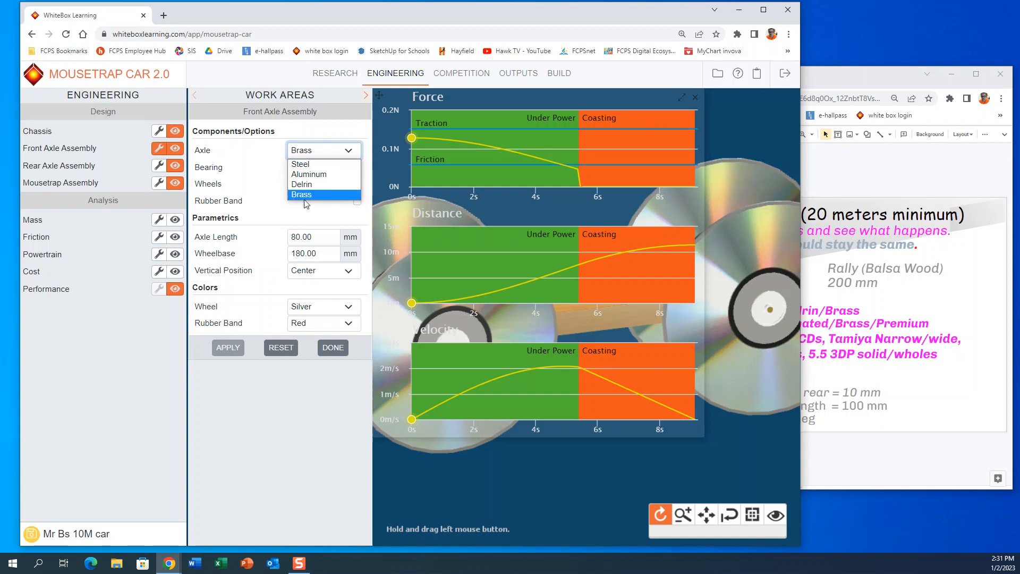
{"action": "mouse_move", "coordinate": [327, 184]}
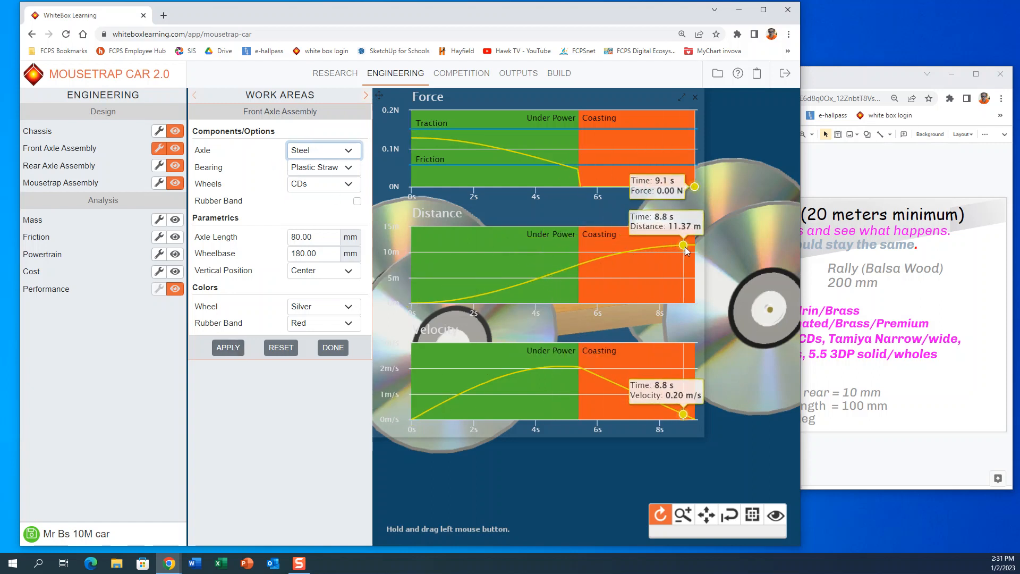
{"action": "left_click", "coordinate": [228, 347]}
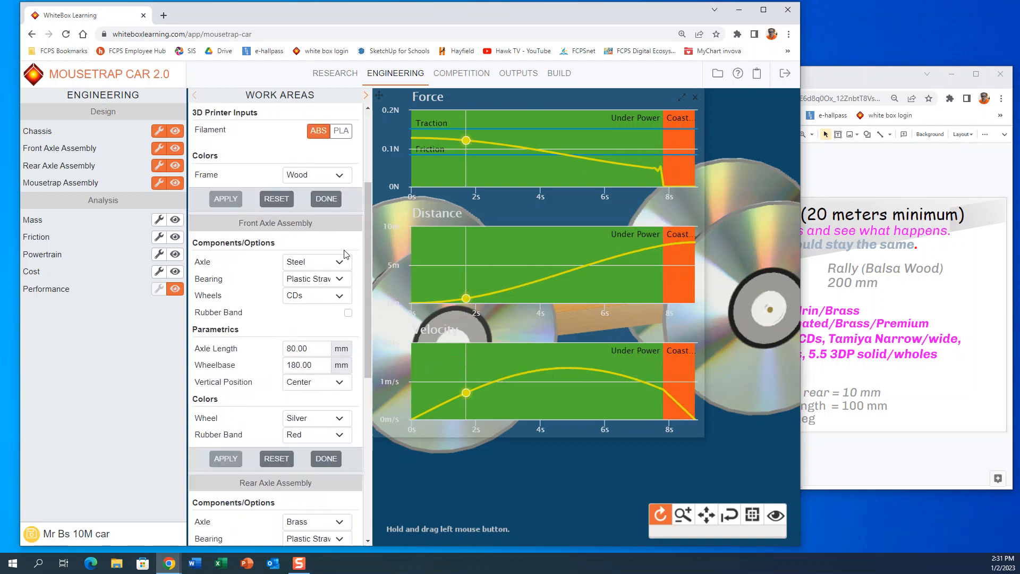
Step: Apply a brass front axle, then try a Delrin front axle
{"action": "left_click", "coordinate": [315, 261]}
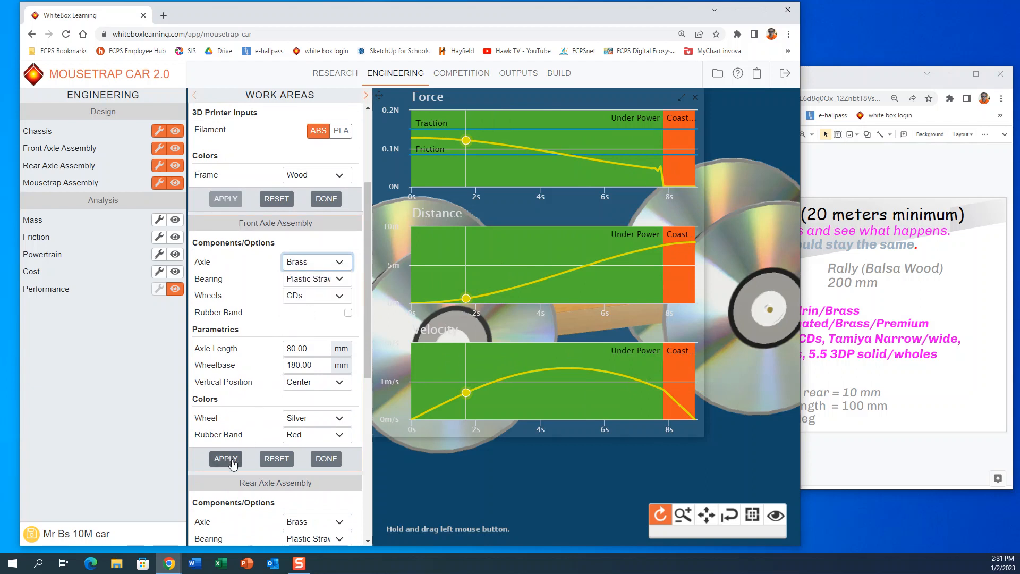
{"action": "left_click", "coordinate": [225, 457]}
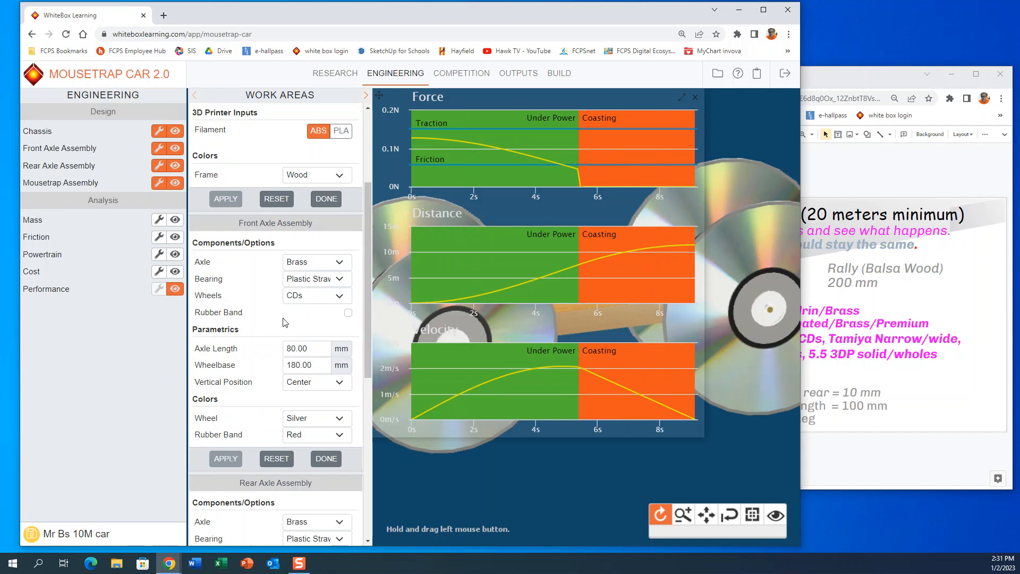
{"action": "left_click", "coordinate": [316, 262]}
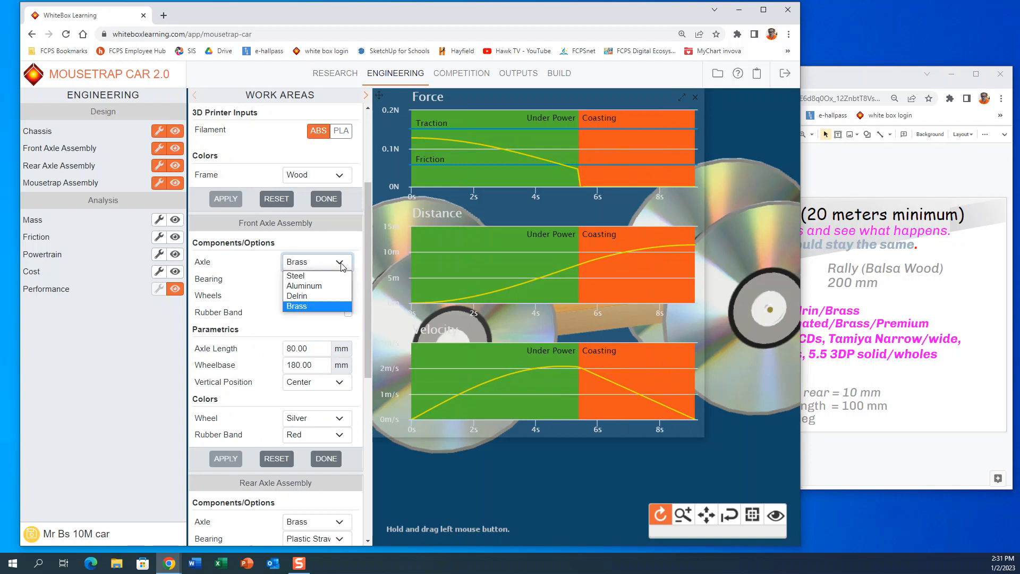
{"action": "mouse_move", "coordinate": [323, 270]}
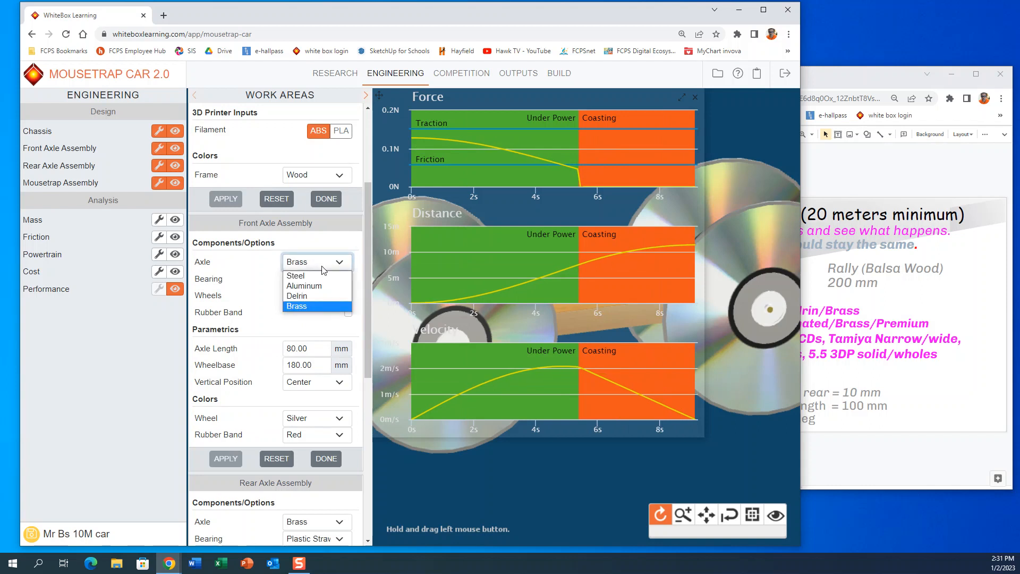
{"action": "left_click", "coordinate": [296, 295]}
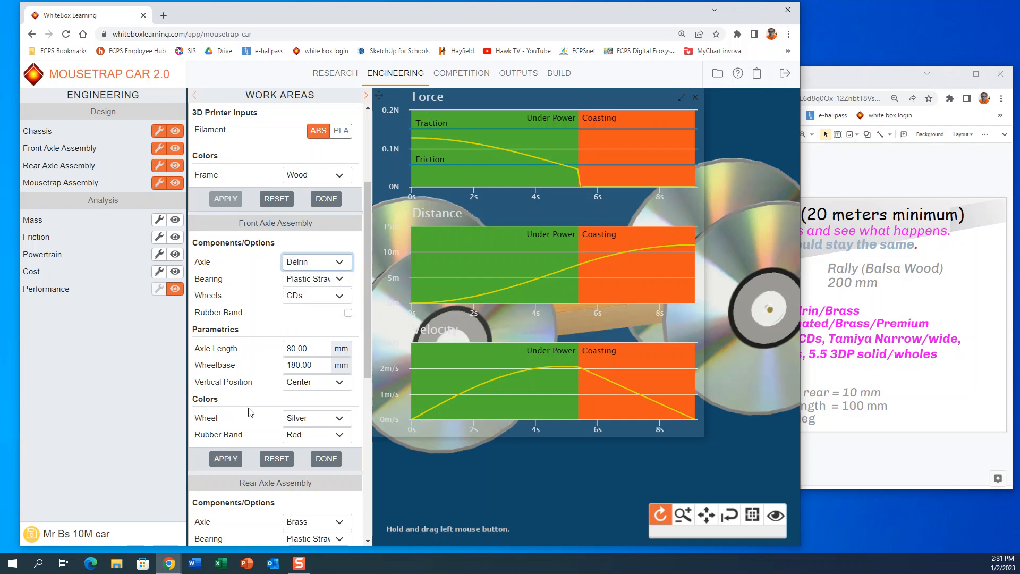
{"action": "left_click", "coordinate": [225, 458]}
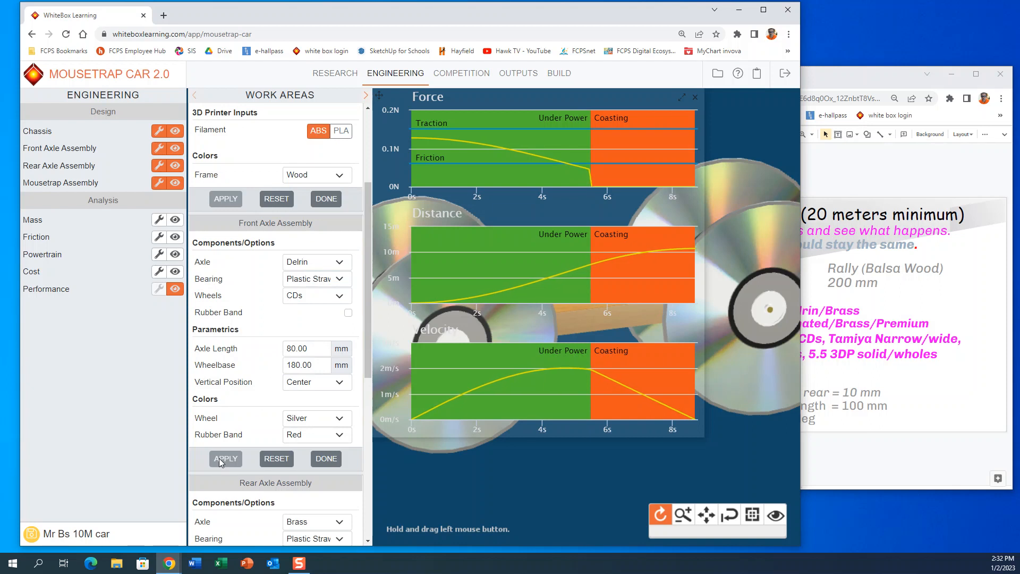
Step: Try an aluminum front axle, then return to brass and rerun the graphs
{"action": "left_click", "coordinate": [341, 261]}
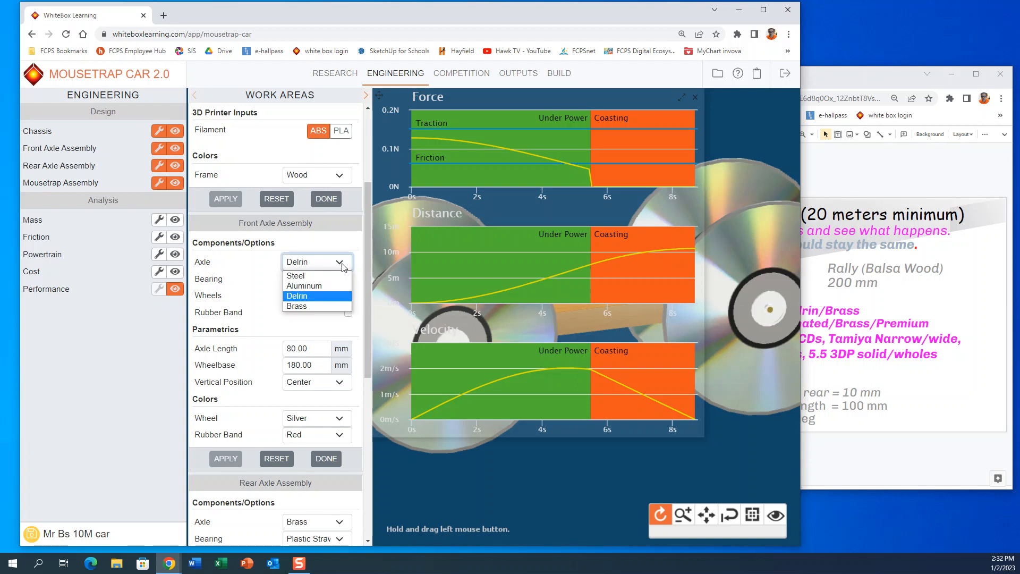
{"action": "left_click", "coordinate": [303, 285]}
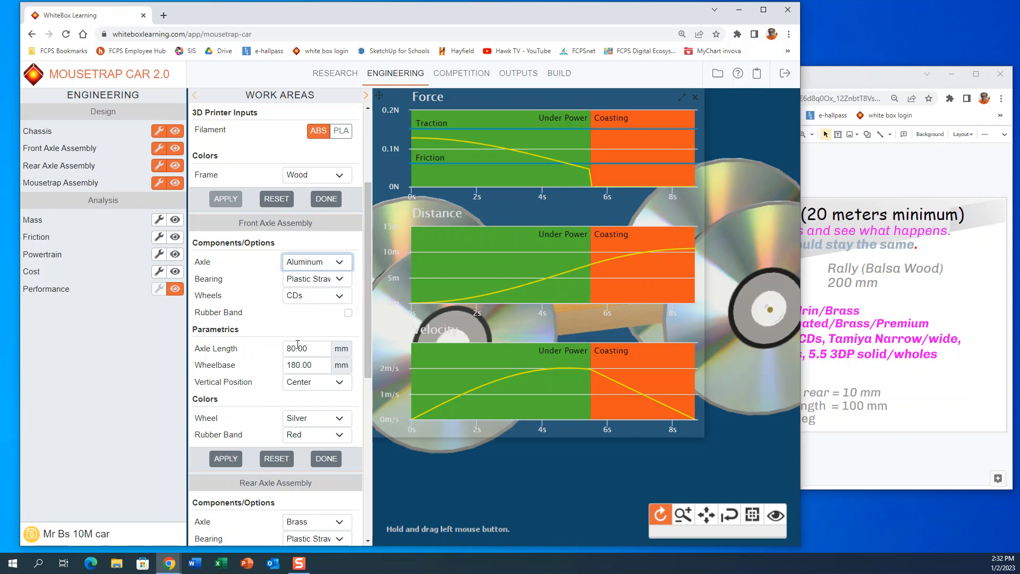
{"action": "left_click", "coordinate": [226, 458]}
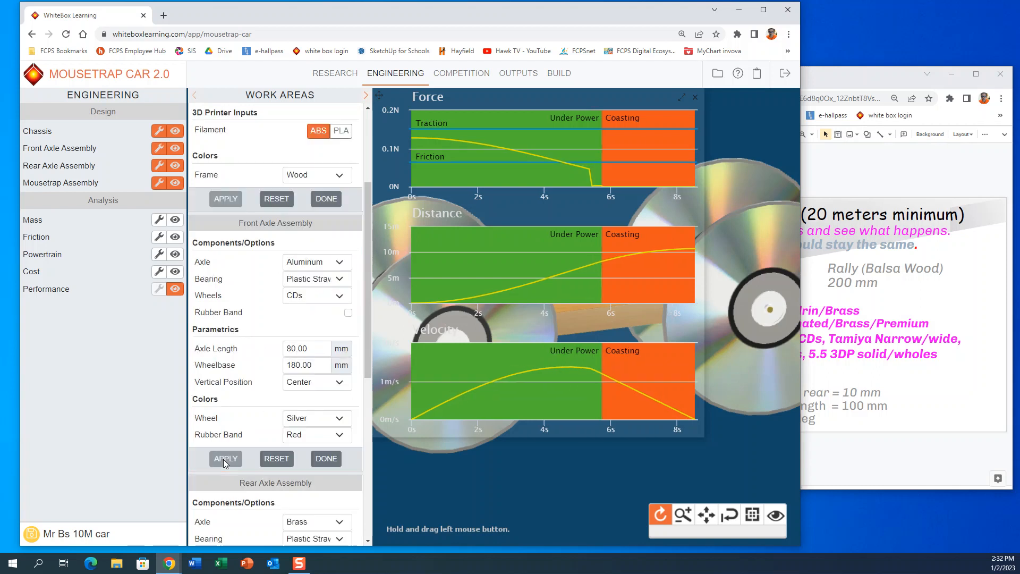
{"action": "left_click", "coordinate": [226, 458]}
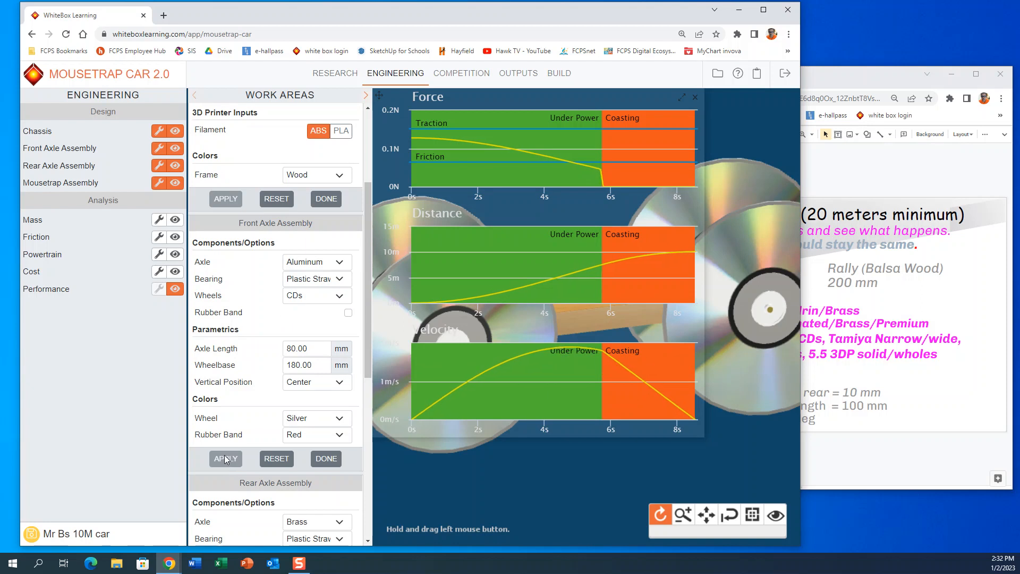
{"action": "mouse_move", "coordinate": [339, 270]}
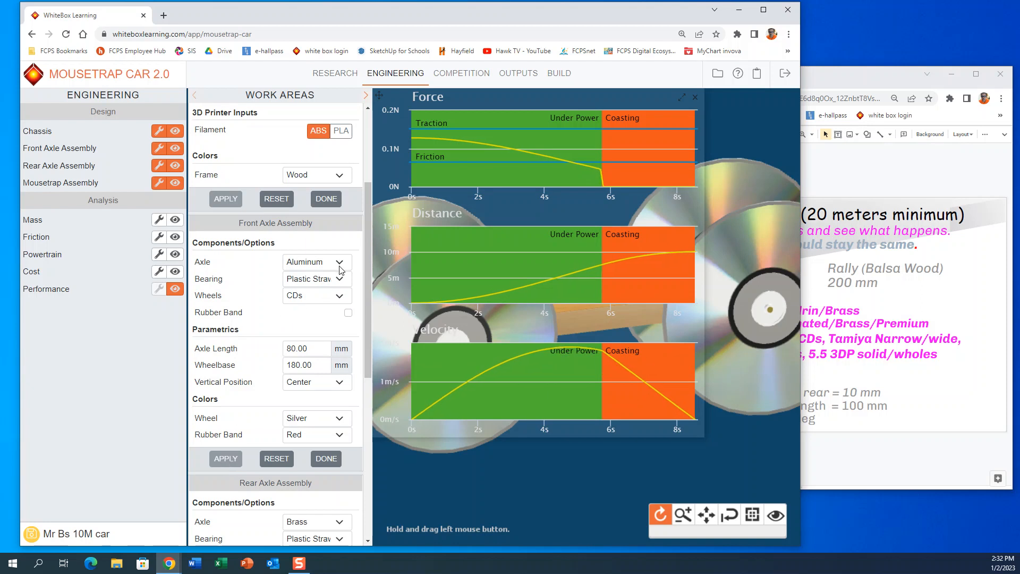
{"action": "left_click", "coordinate": [338, 262]}
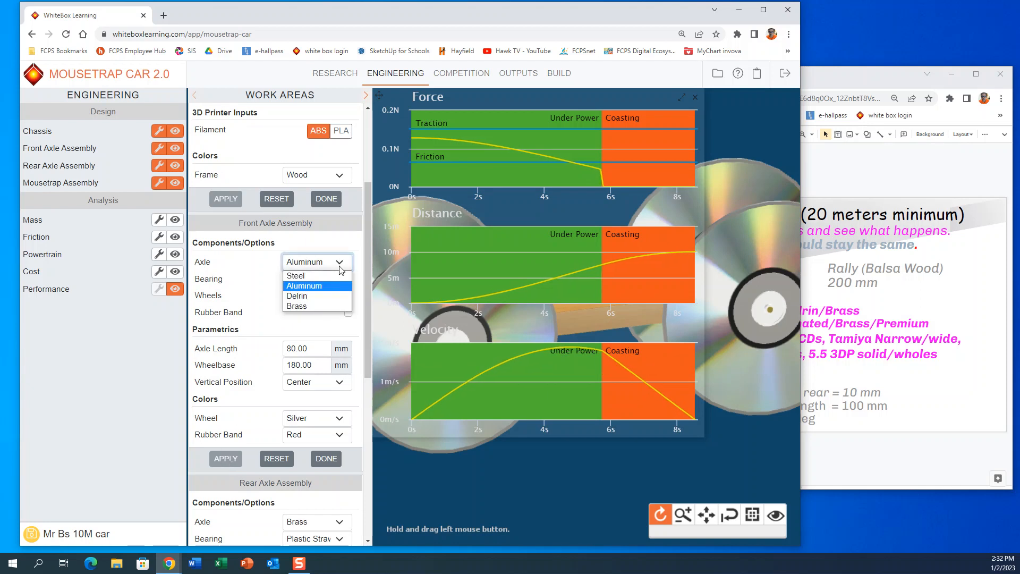
{"action": "left_click", "coordinate": [296, 306]}
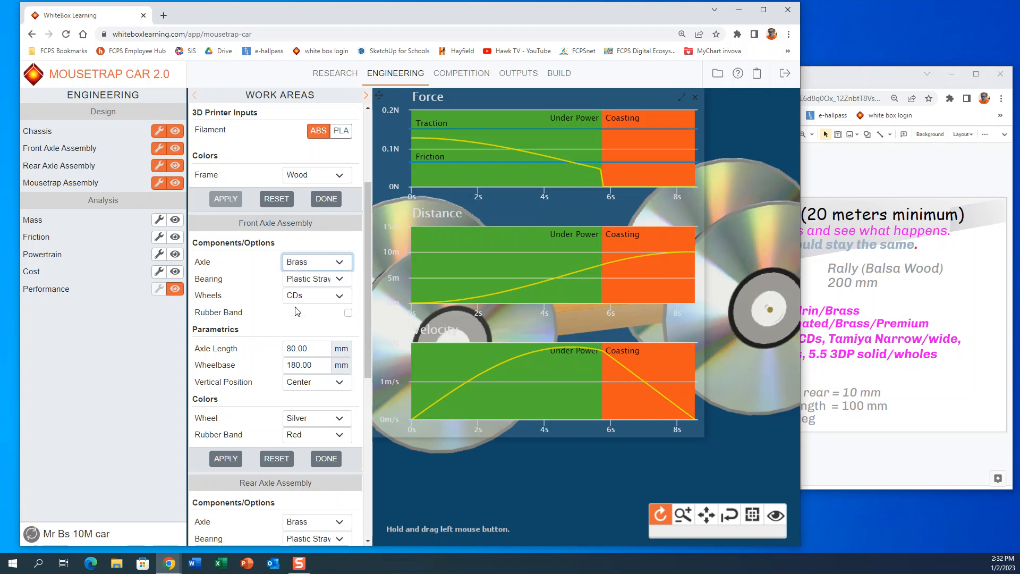
{"action": "left_click", "coordinate": [225, 458]}
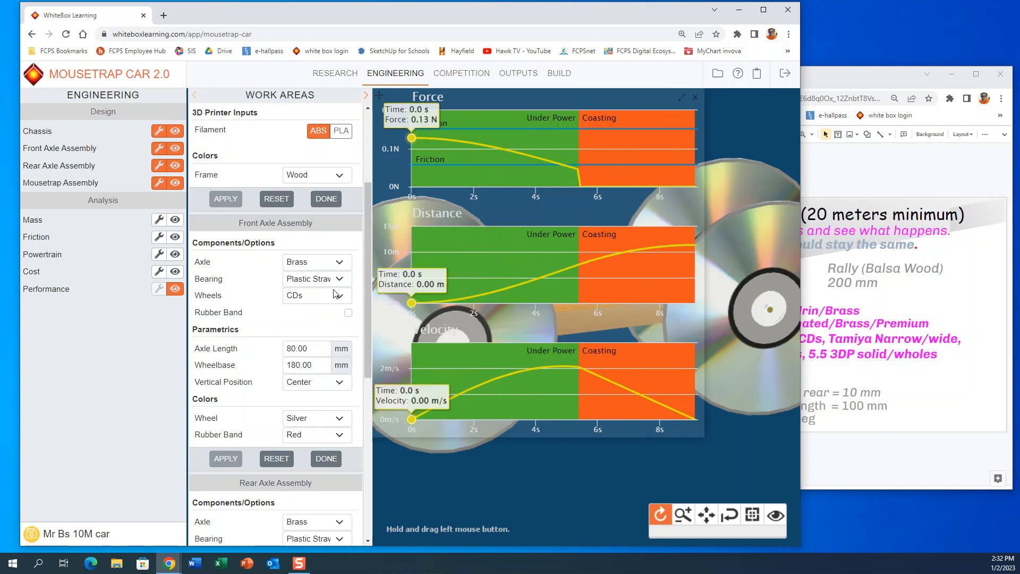
Step: Try a laminated tube front bearing (about 14 m), then apply a brass bushing
{"action": "left_click", "coordinate": [316, 278]}
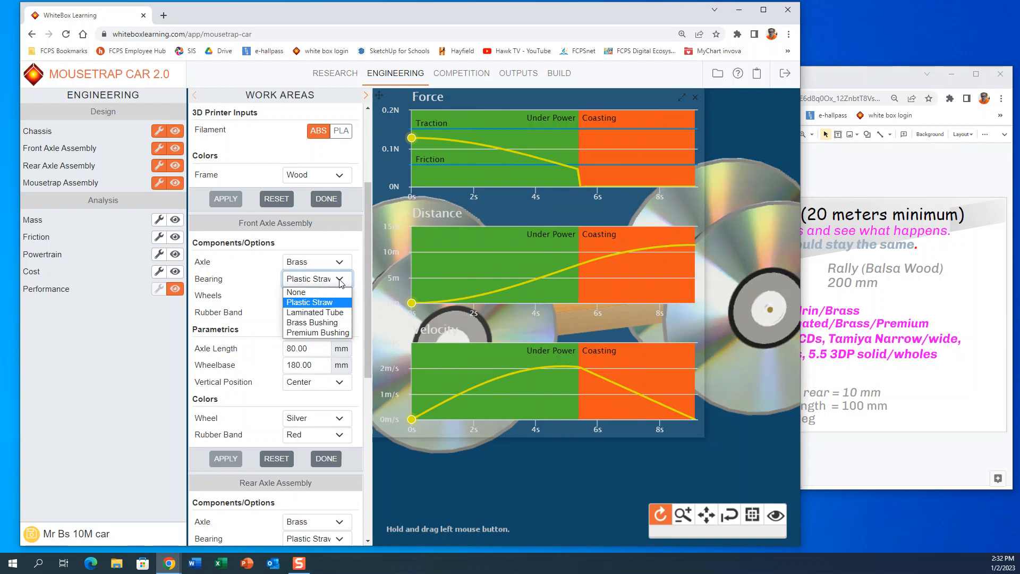
{"action": "mouse_move", "coordinate": [315, 312]}
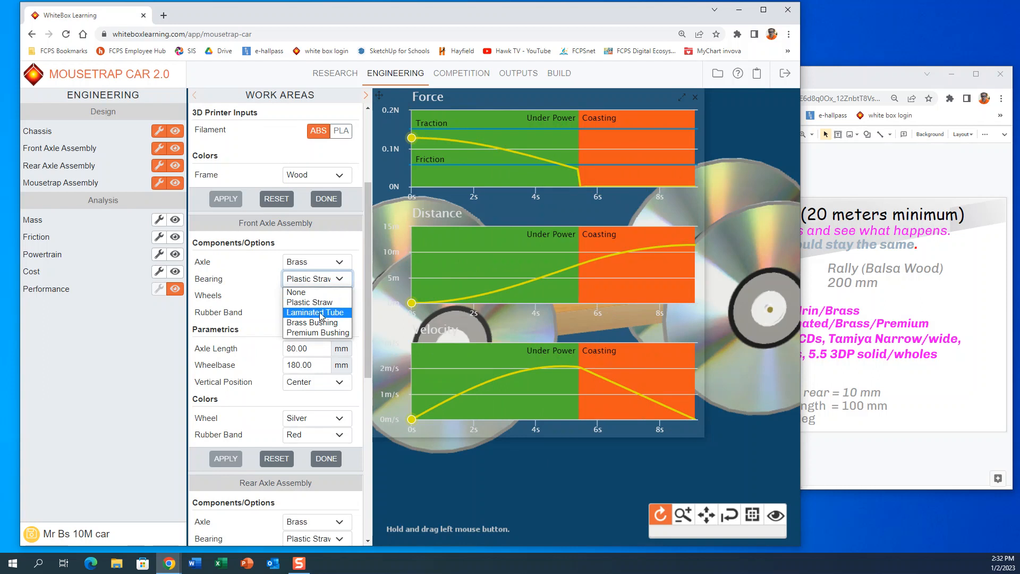
{"action": "left_click", "coordinate": [316, 312]}
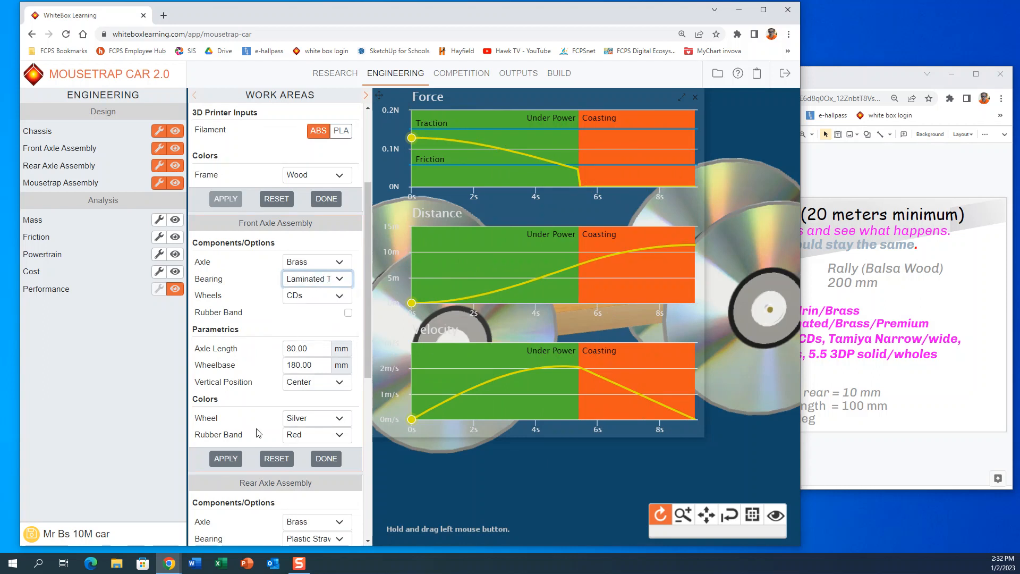
{"action": "left_click", "coordinate": [225, 458]}
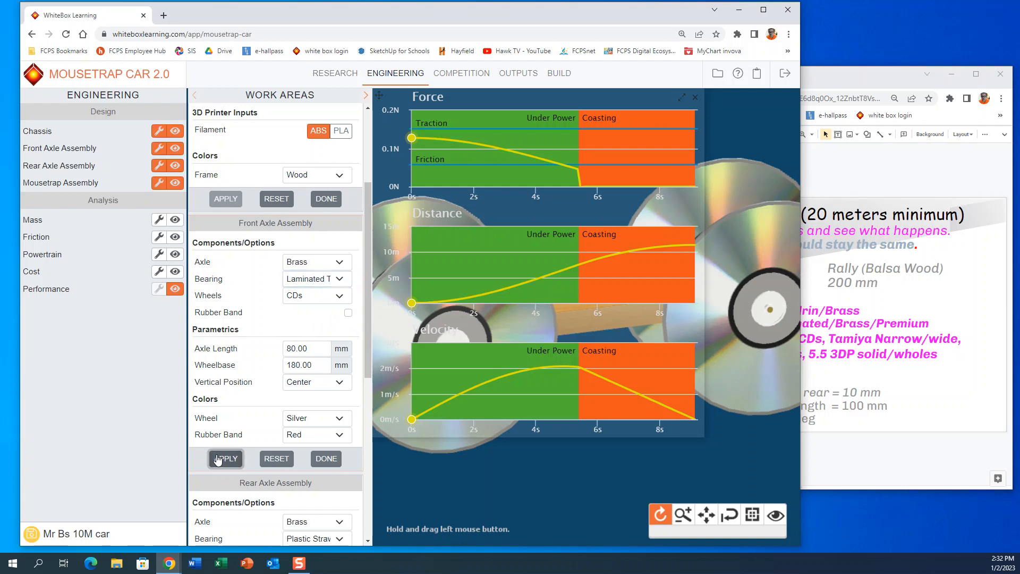
{"action": "left_click", "coordinate": [225, 458]}
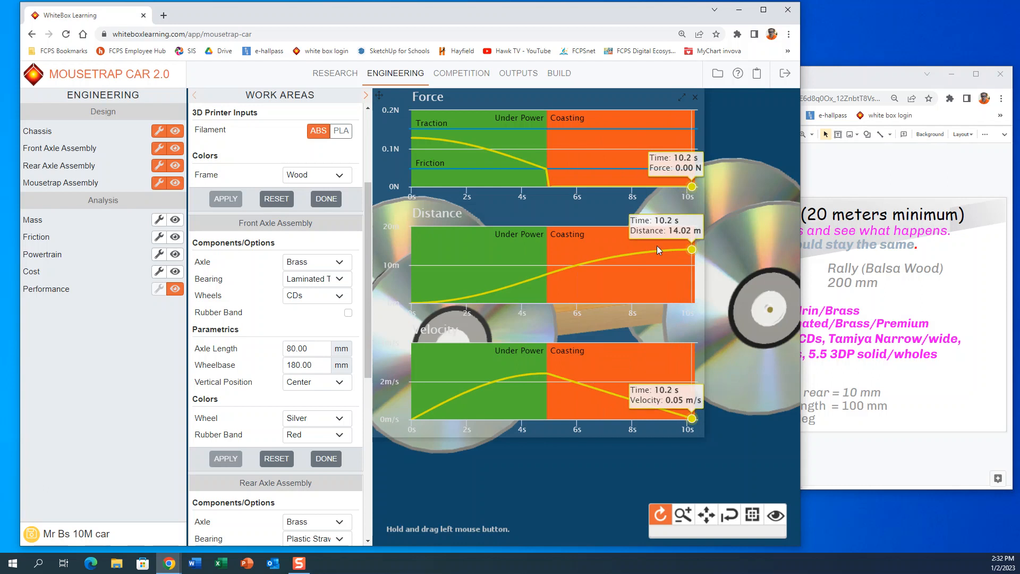
{"action": "left_click", "coordinate": [316, 279]}
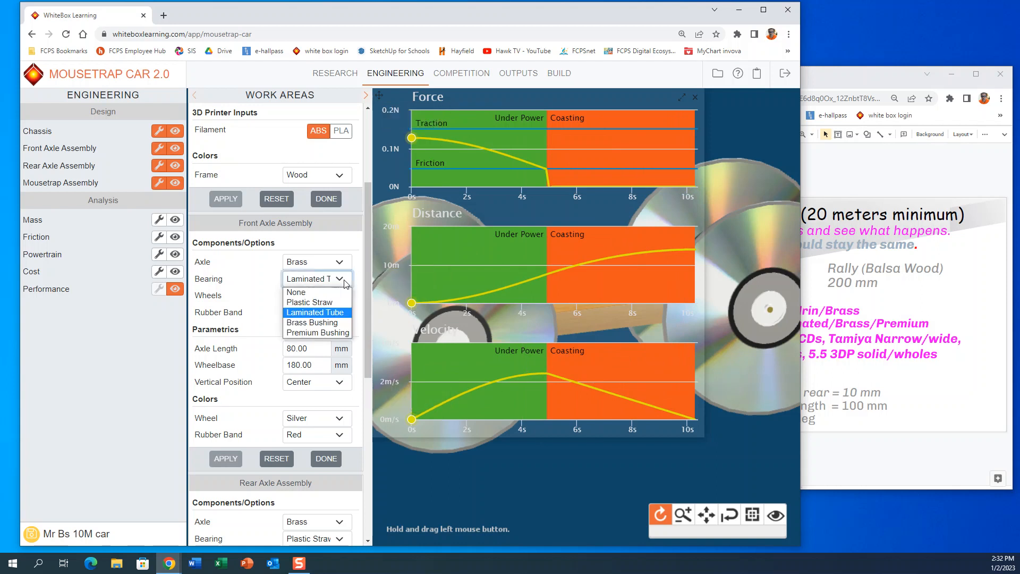
{"action": "mouse_move", "coordinate": [312, 322]}
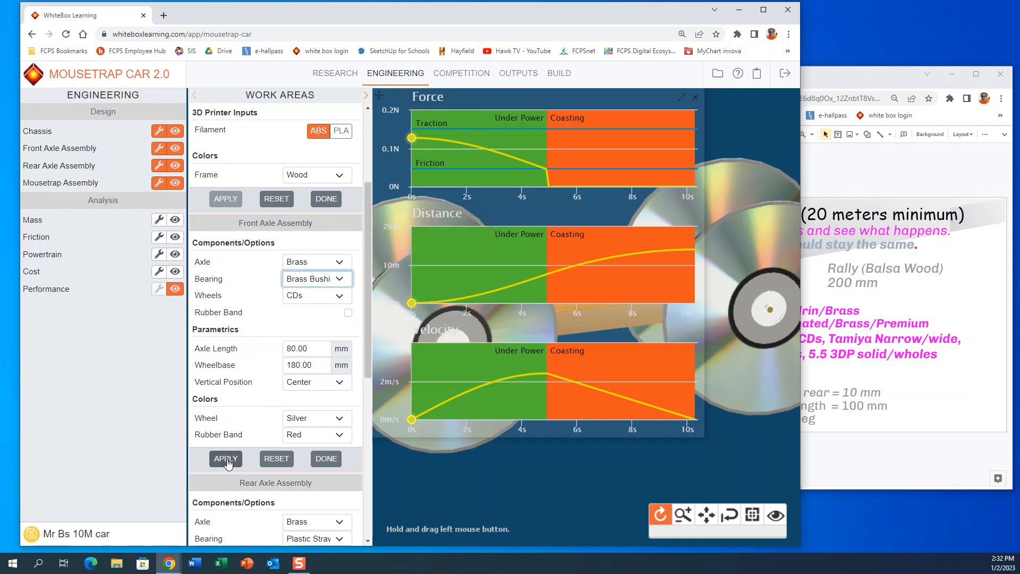
{"action": "left_click", "coordinate": [226, 458]}
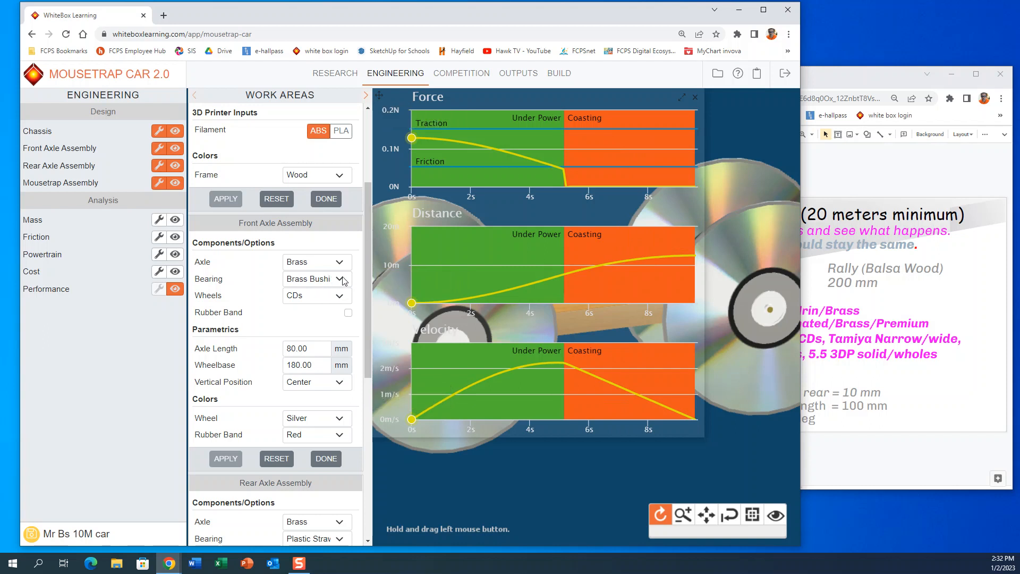
{"action": "mouse_move", "coordinate": [411, 137]}
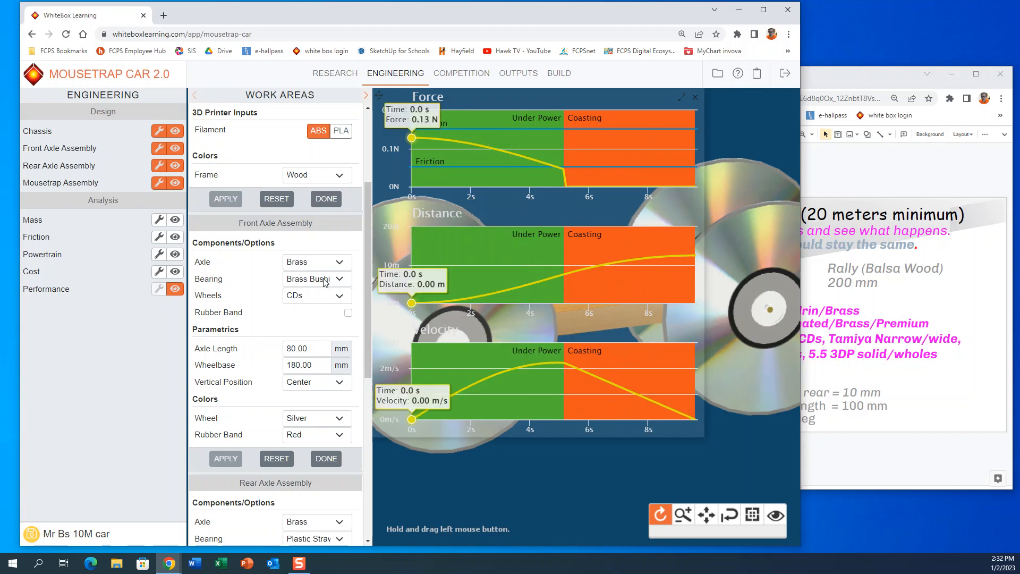
Step: Apply a premium bushing front bearing and check the distance
{"action": "left_click", "coordinate": [317, 278]}
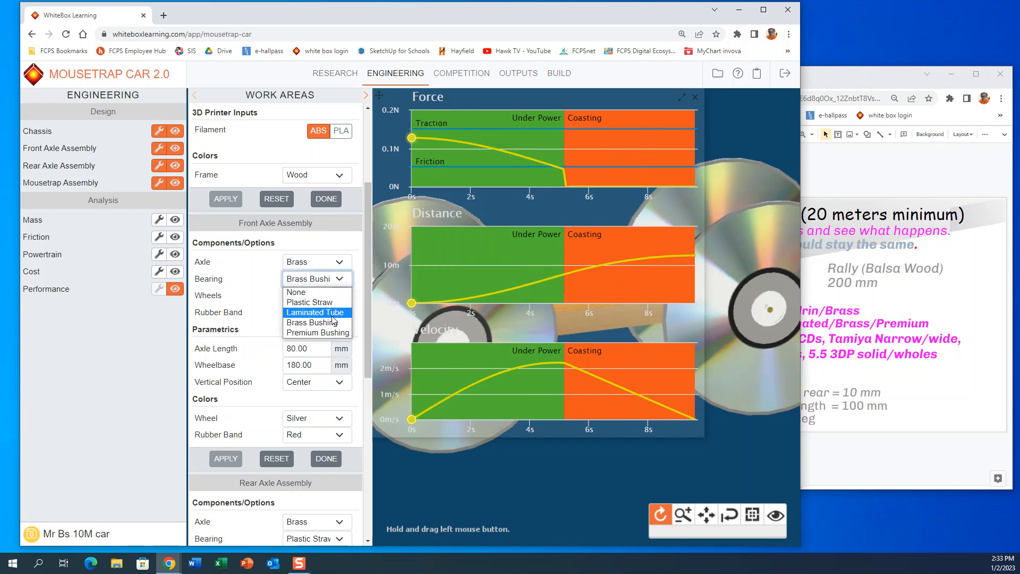
{"action": "mouse_move", "coordinate": [319, 332]}
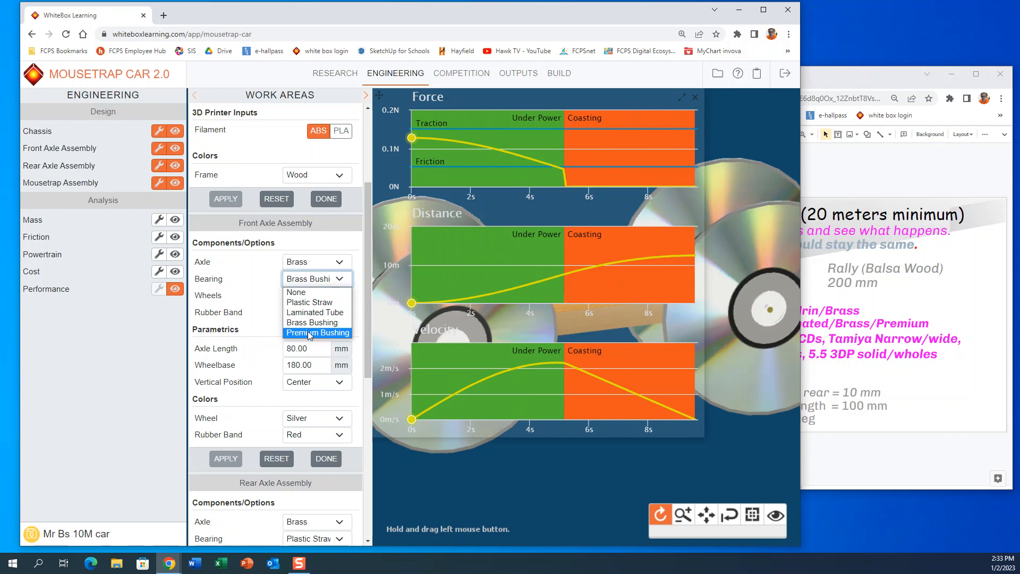
{"action": "left_click", "coordinate": [318, 332]}
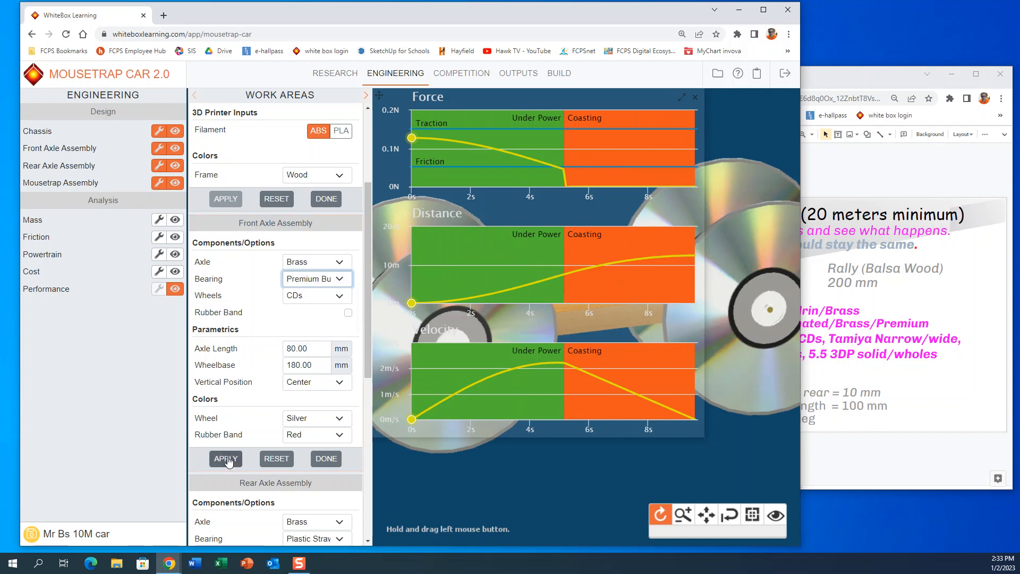
{"action": "left_click", "coordinate": [225, 458]}
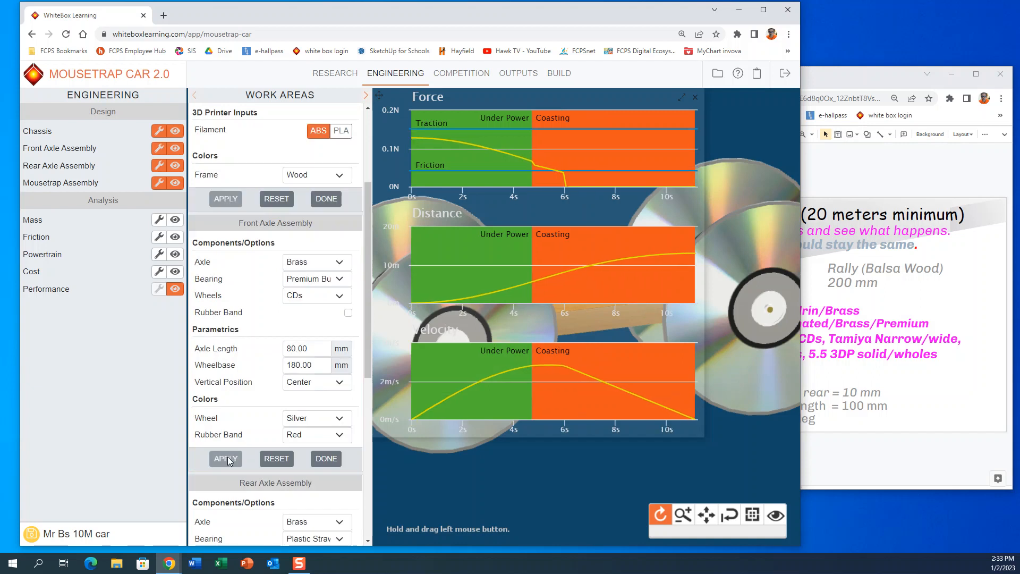
{"action": "mouse_move", "coordinate": [562, 270]}
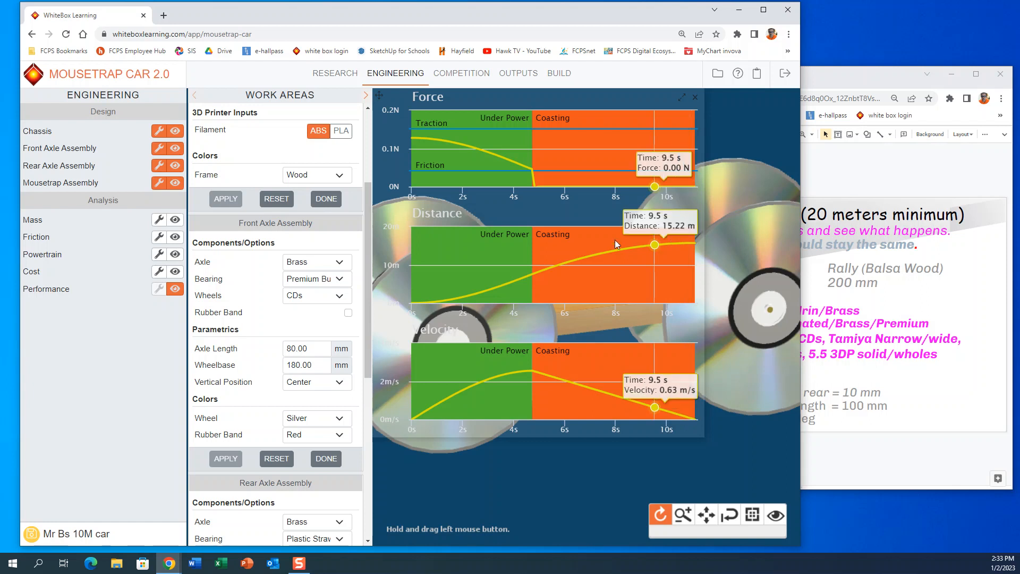
{"action": "left_click", "coordinate": [340, 278]}
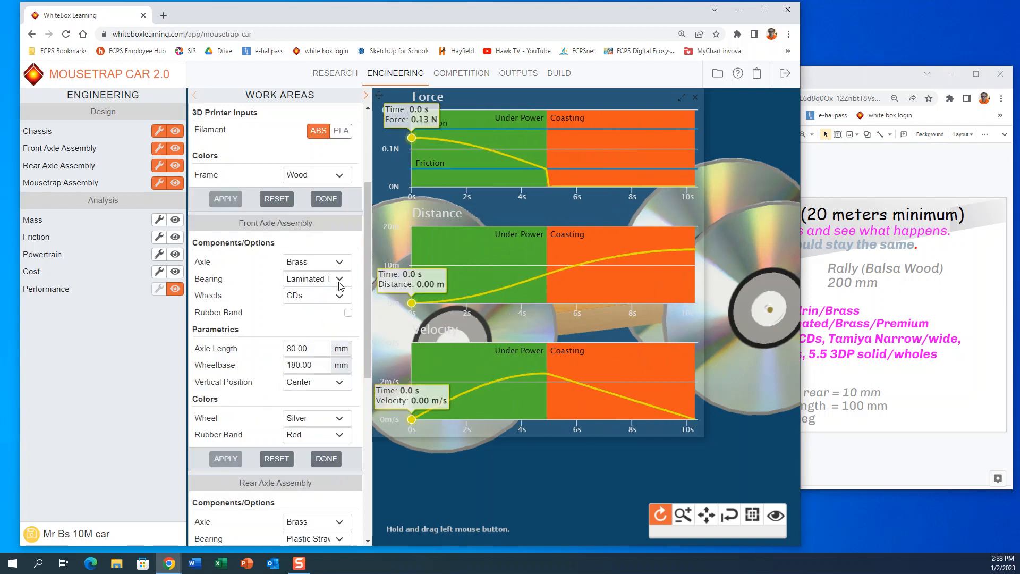
Step: Compare against brass bushing, then reapply premium bushing for about 15 m
{"action": "left_click", "coordinate": [316, 278]}
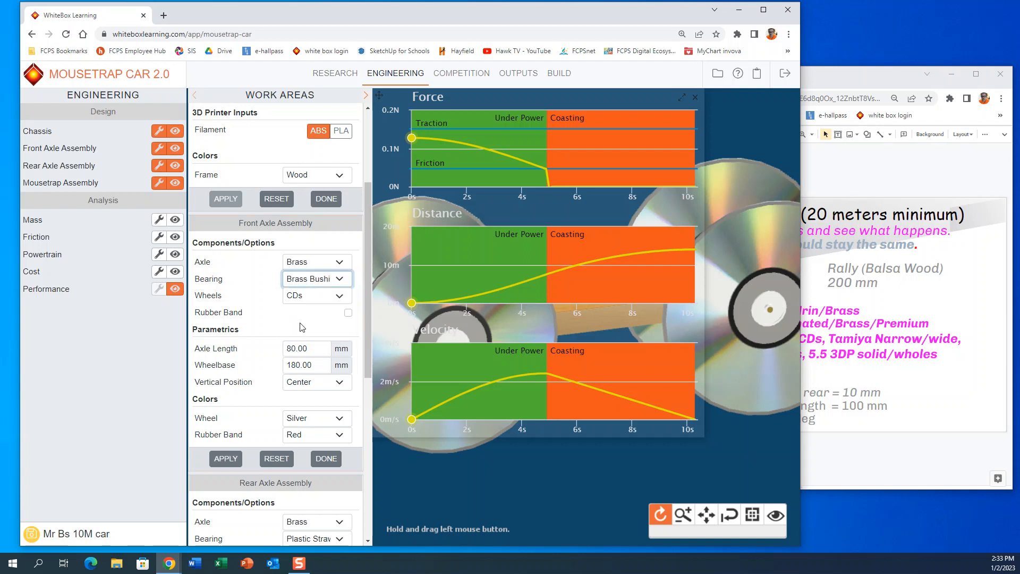
{"action": "left_click", "coordinate": [225, 459]}
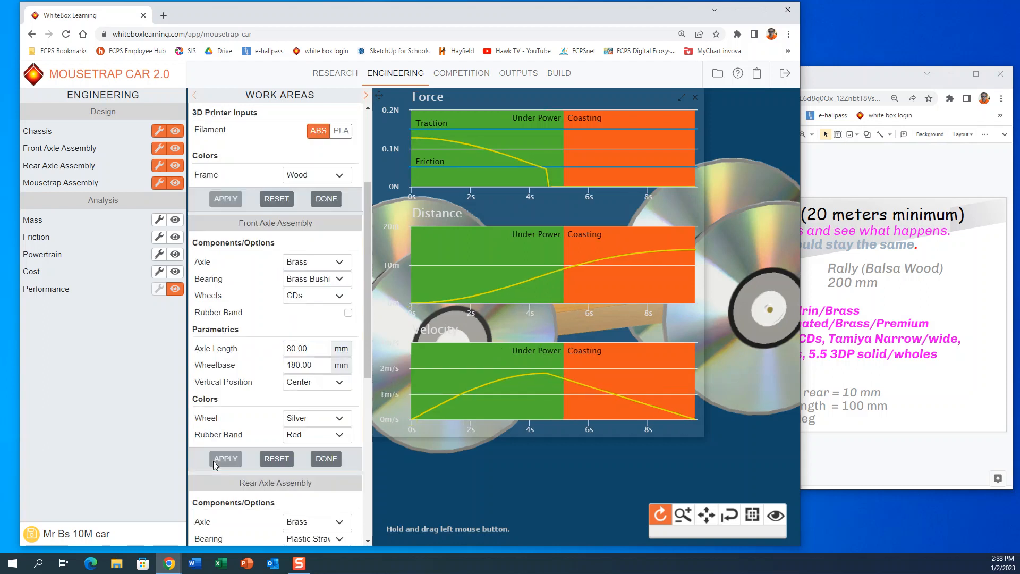
{"action": "left_click", "coordinate": [225, 458]}
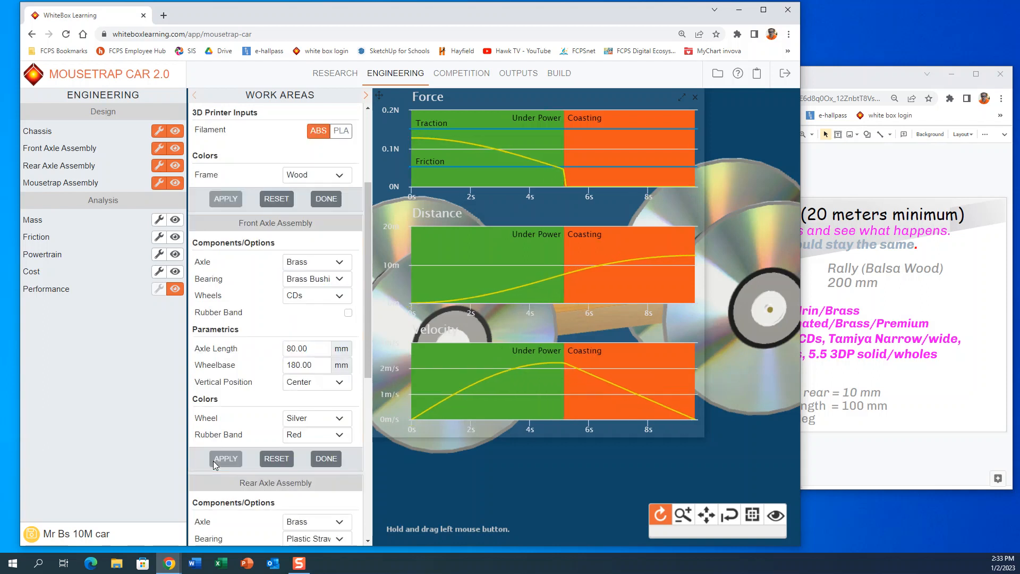
{"action": "left_click", "coordinate": [226, 458]}
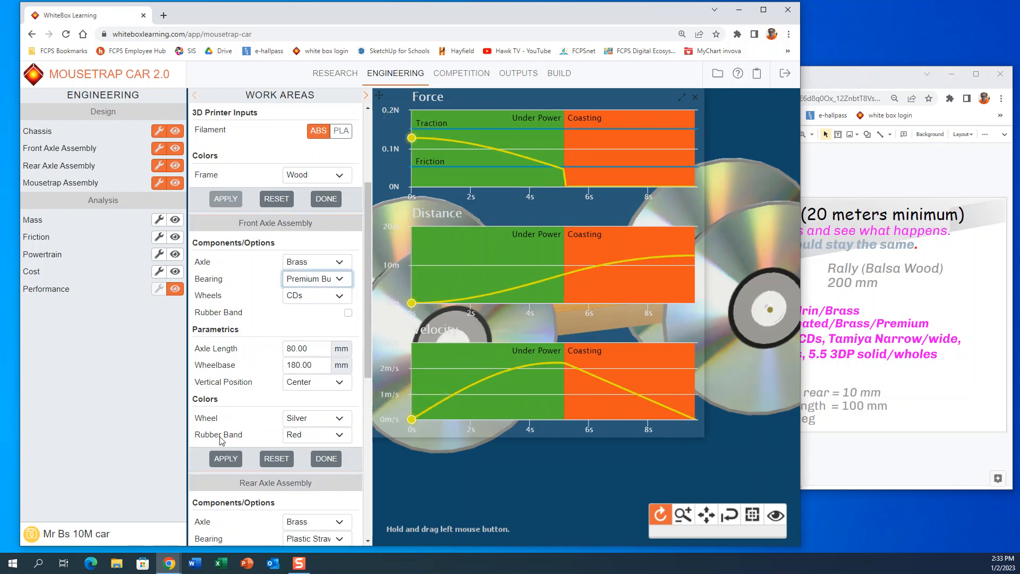
{"action": "left_click", "coordinate": [226, 458]}
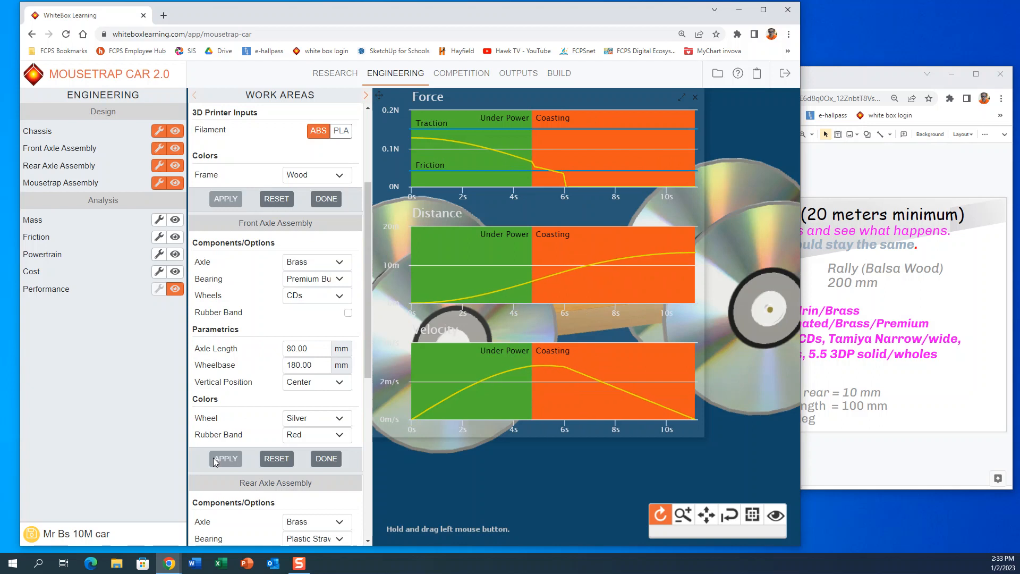
{"action": "left_click", "coordinate": [225, 458]}
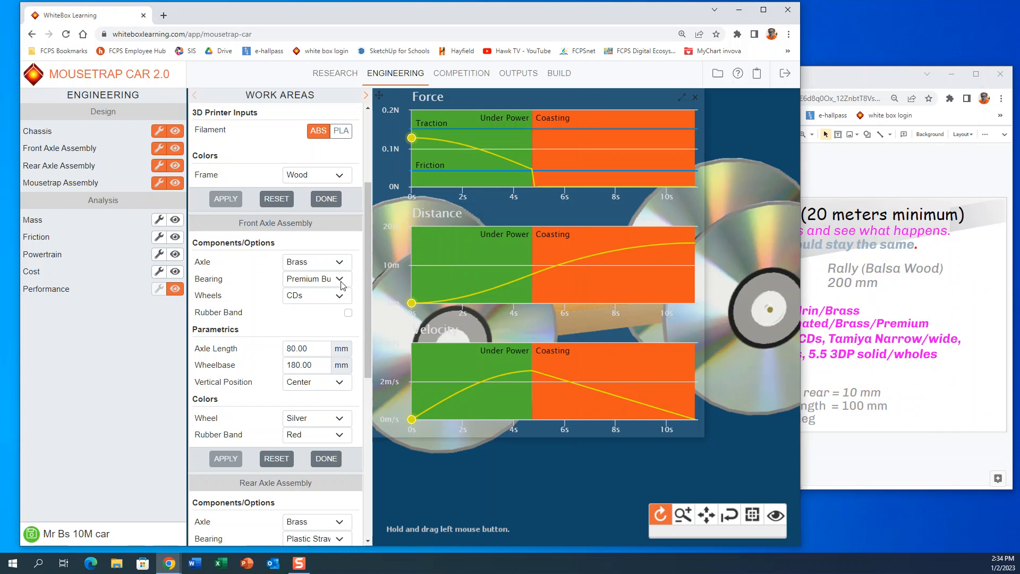
{"action": "mouse_move", "coordinate": [688, 244]}
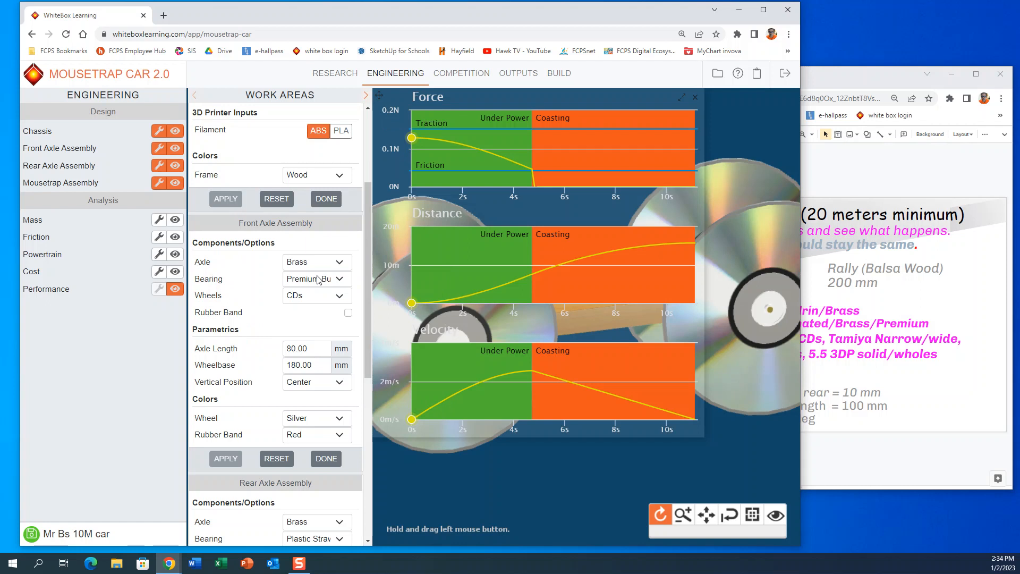
{"action": "mouse_move", "coordinate": [319, 277]}
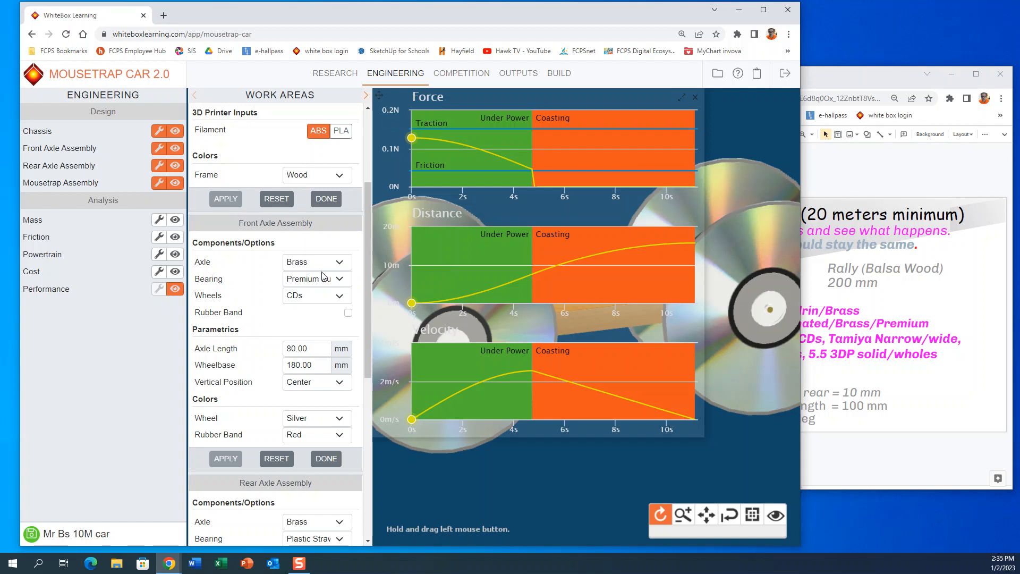
Step: Try Rear Racers and Front Racers as the front wheels
{"action": "left_click", "coordinate": [338, 296]}
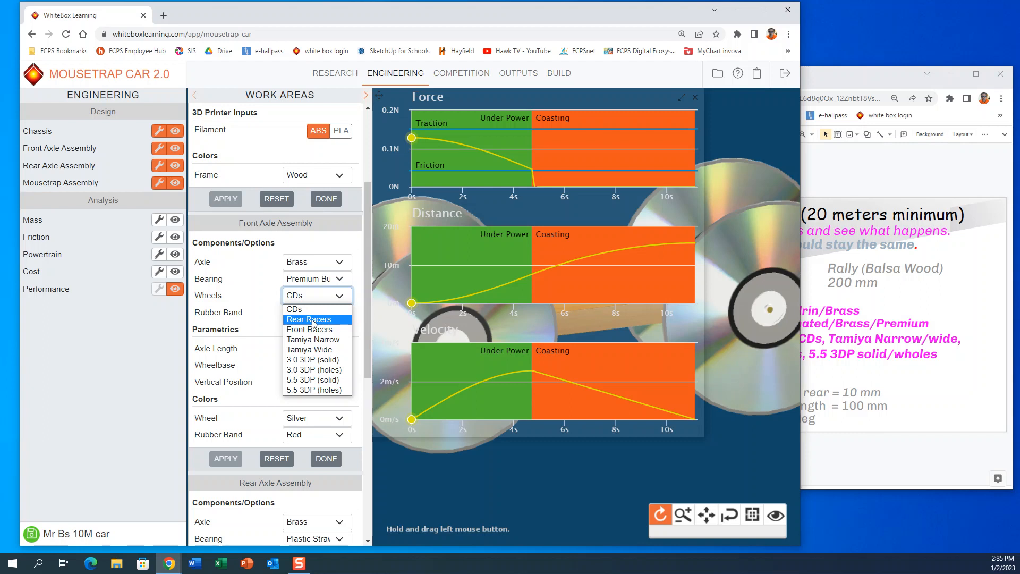
{"action": "left_click", "coordinate": [310, 318]}
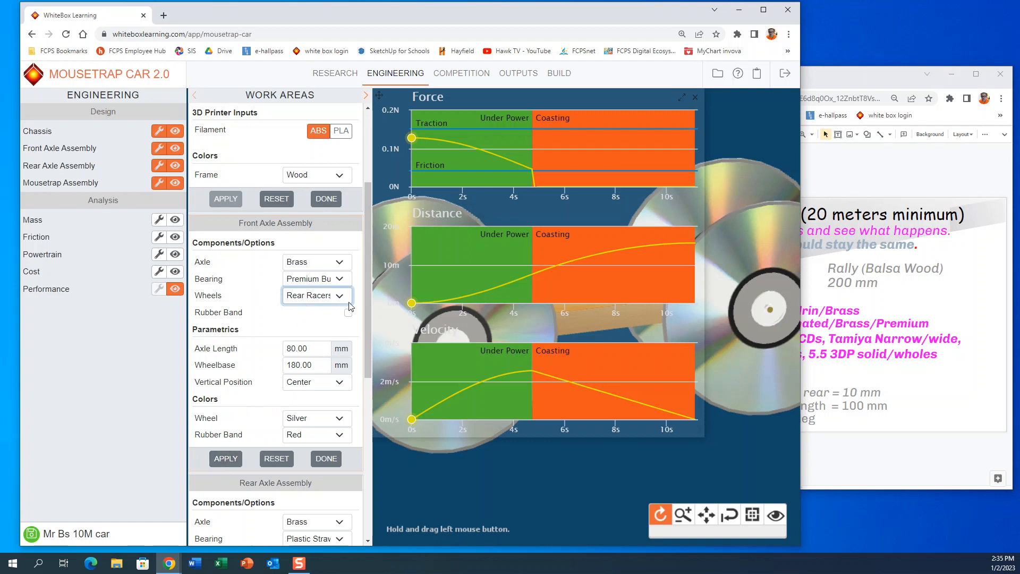
{"action": "left_click", "coordinate": [316, 295]}
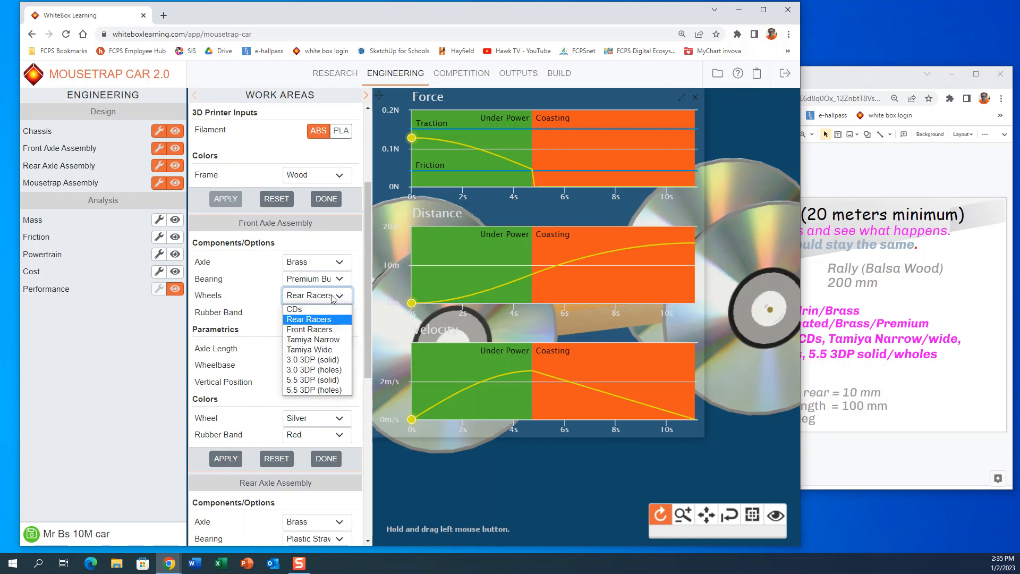
{"action": "mouse_move", "coordinate": [309, 328]}
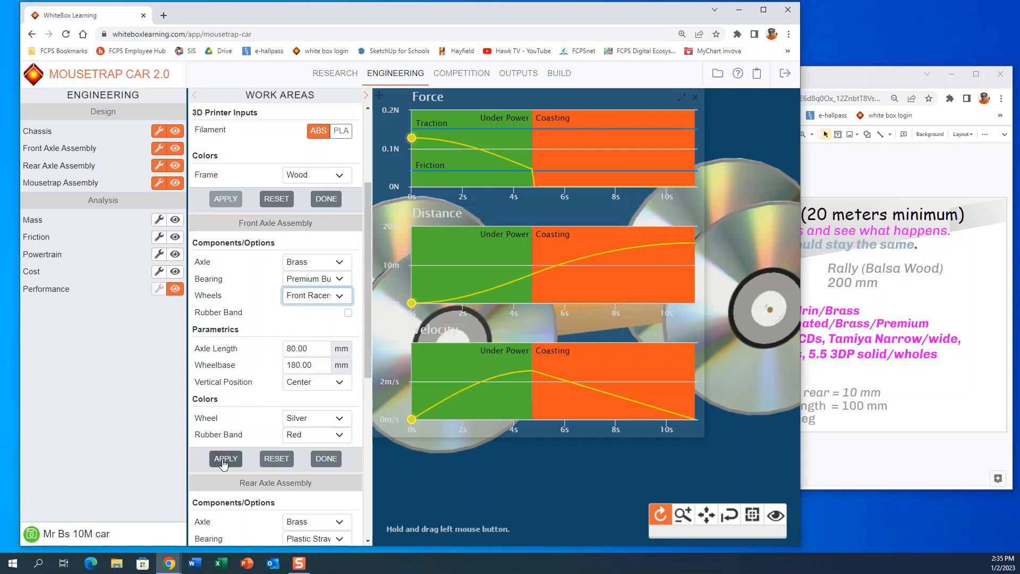
{"action": "left_click", "coordinate": [225, 458]}
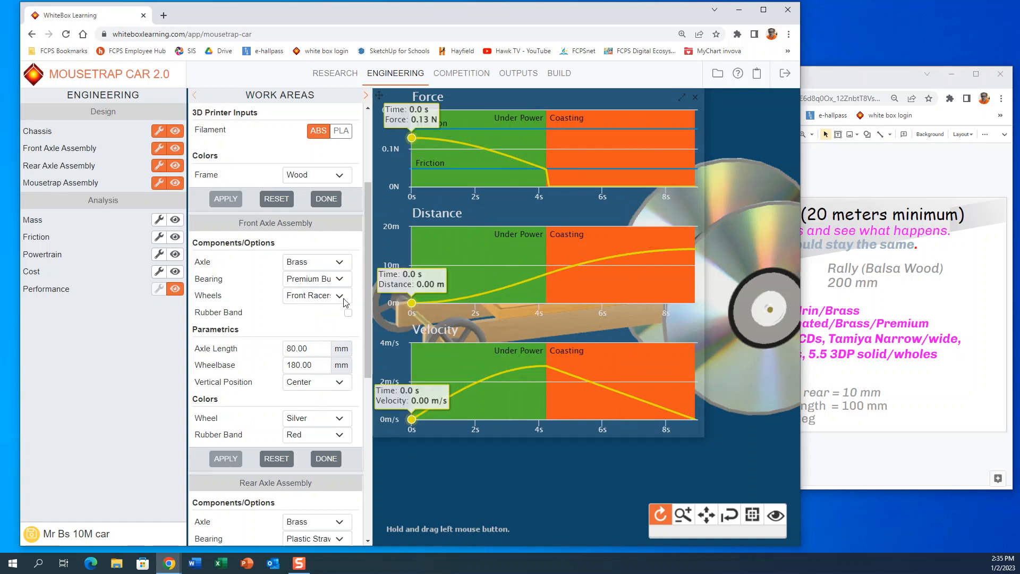
Step: Apply Tamiya Narrow, then Tamiya Wide, then solid 3.0 3DP front wheels
{"action": "left_click", "coordinate": [338, 294]}
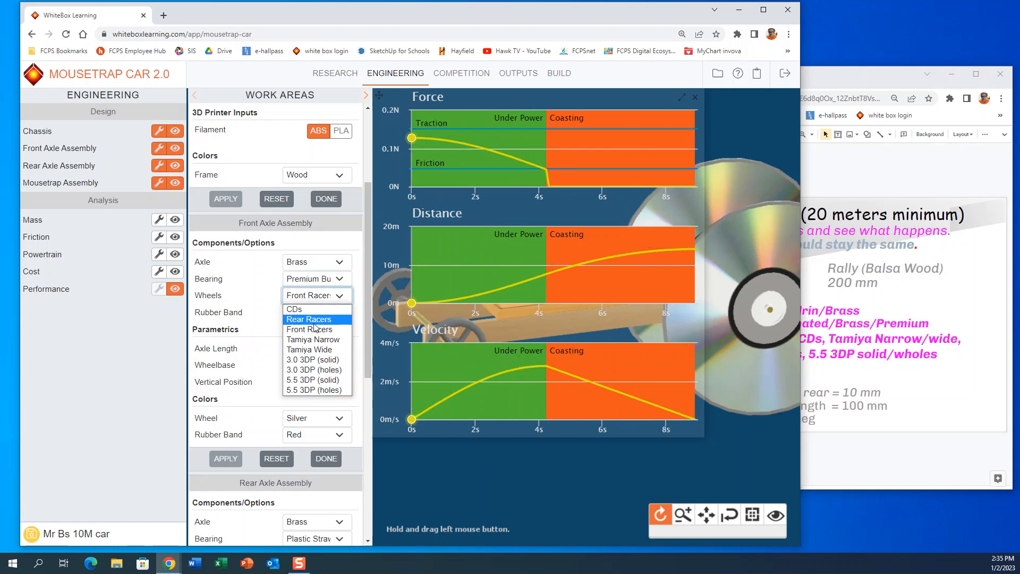
{"action": "left_click", "coordinate": [313, 339]}
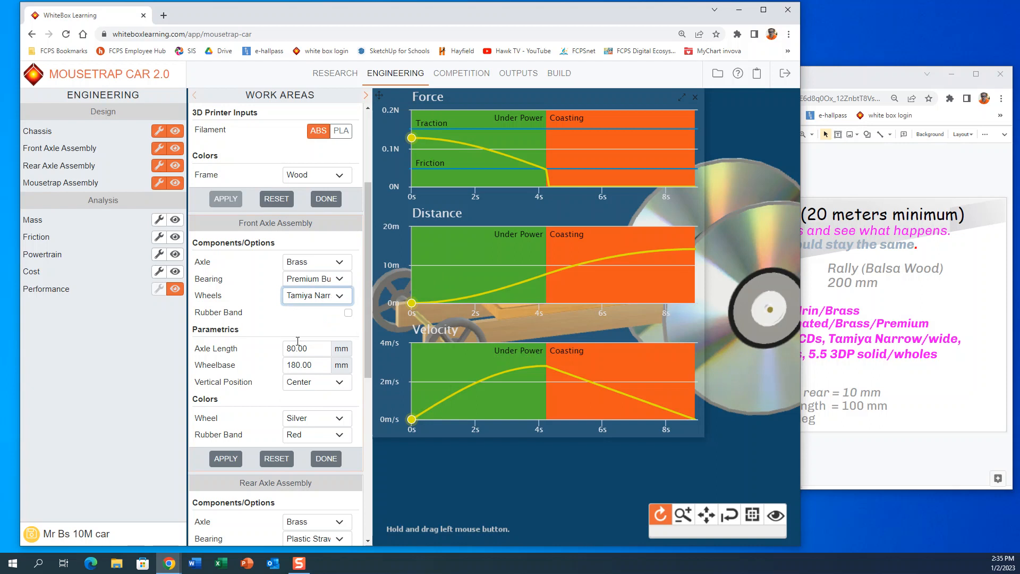
{"action": "left_click", "coordinate": [225, 458]}
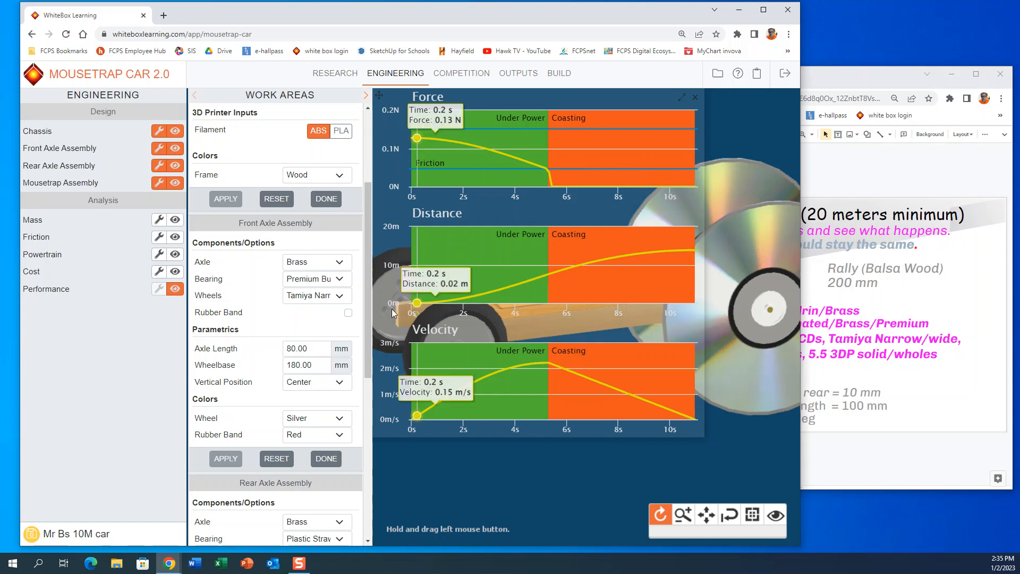
{"action": "left_click", "coordinate": [339, 295]}
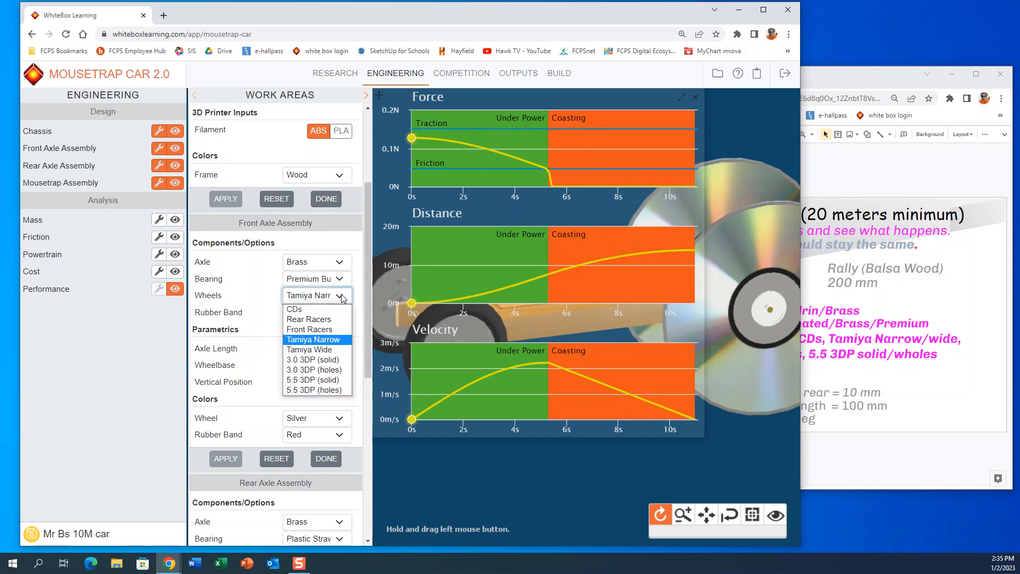
{"action": "mouse_move", "coordinate": [313, 349]}
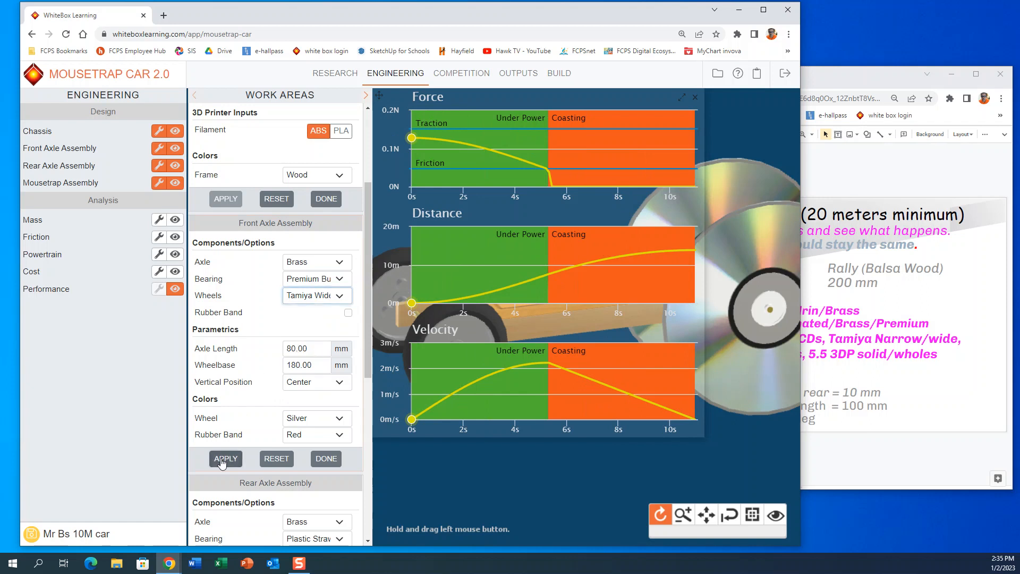
{"action": "left_click", "coordinate": [226, 458]}
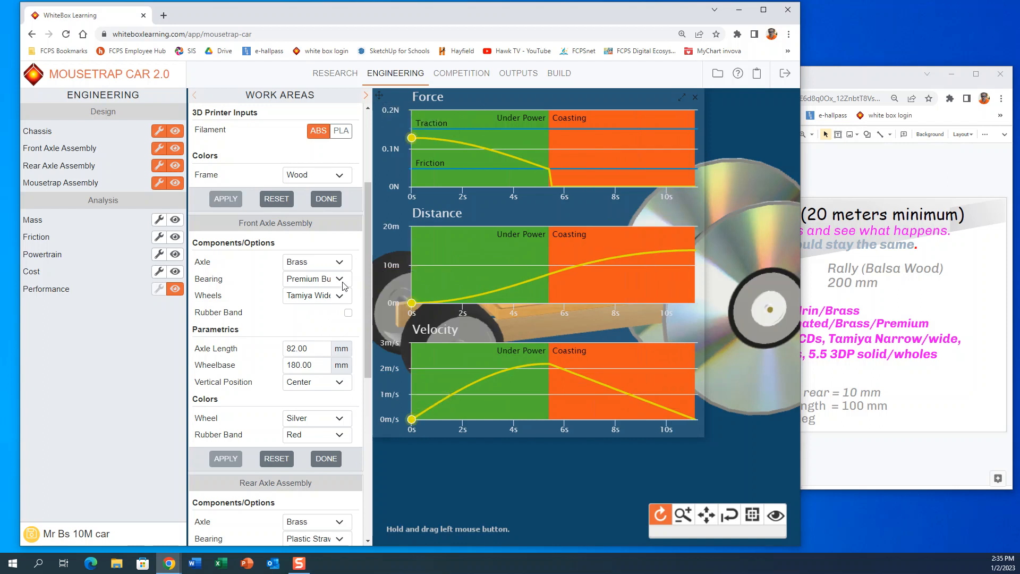
{"action": "left_click", "coordinate": [340, 295]}
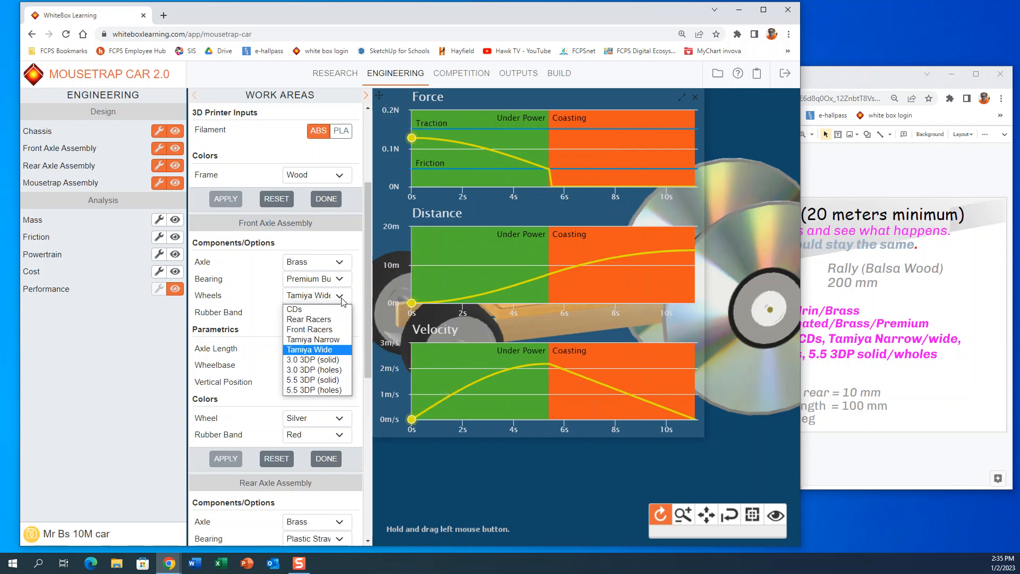
{"action": "mouse_move", "coordinate": [313, 370]}
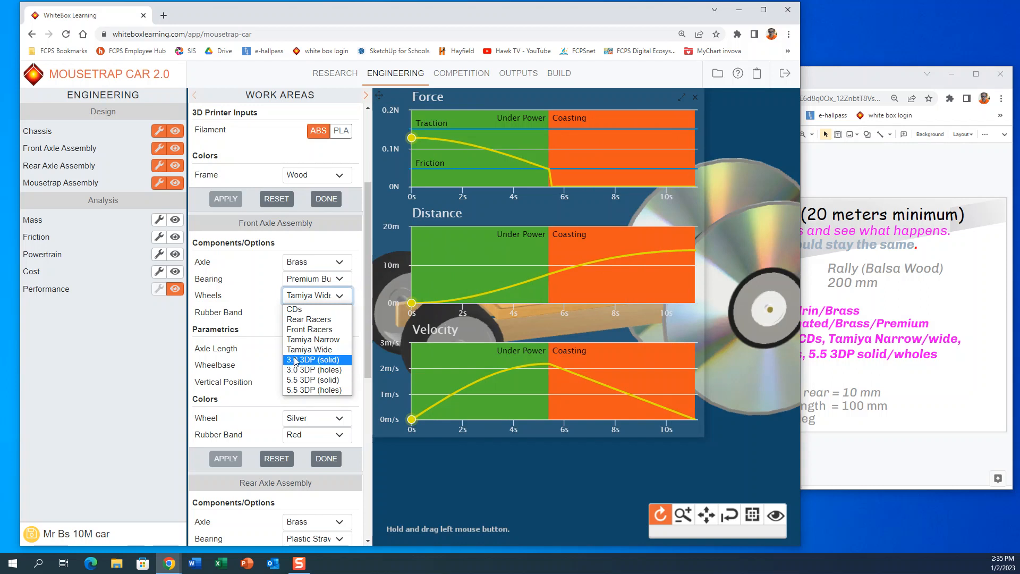
{"action": "mouse_move", "coordinate": [316, 365]}
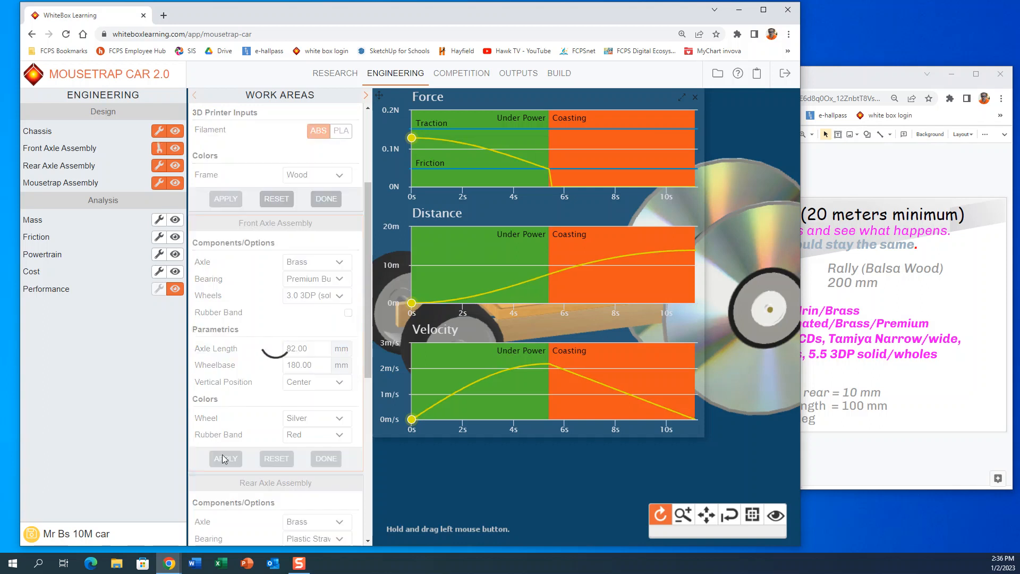
{"action": "left_click", "coordinate": [225, 458]}
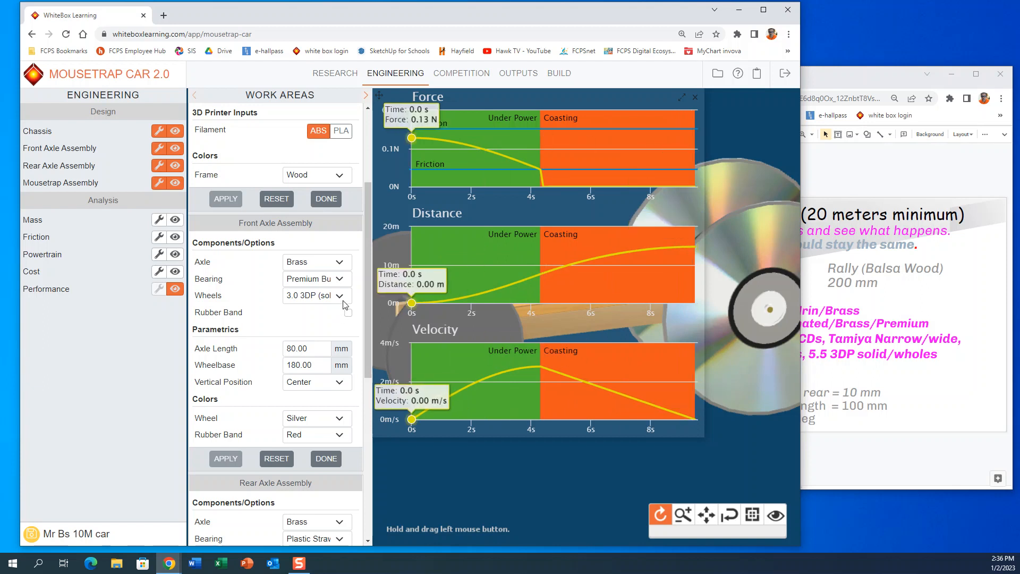
Step: Apply CD front wheels, try holed 3DP wheels, then reapply CDs
{"action": "left_click", "coordinate": [315, 295]}
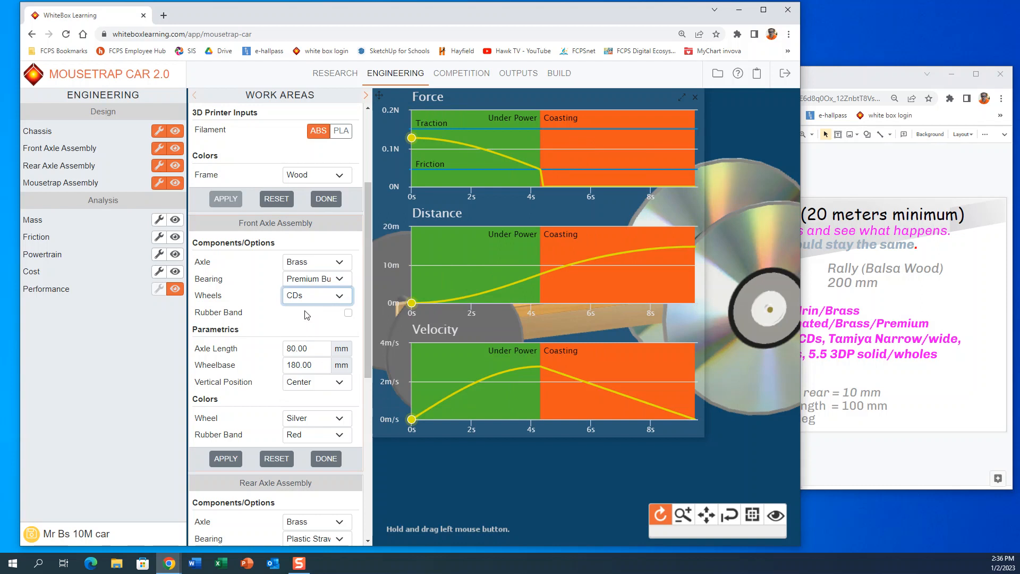
{"action": "left_click", "coordinate": [225, 458]}
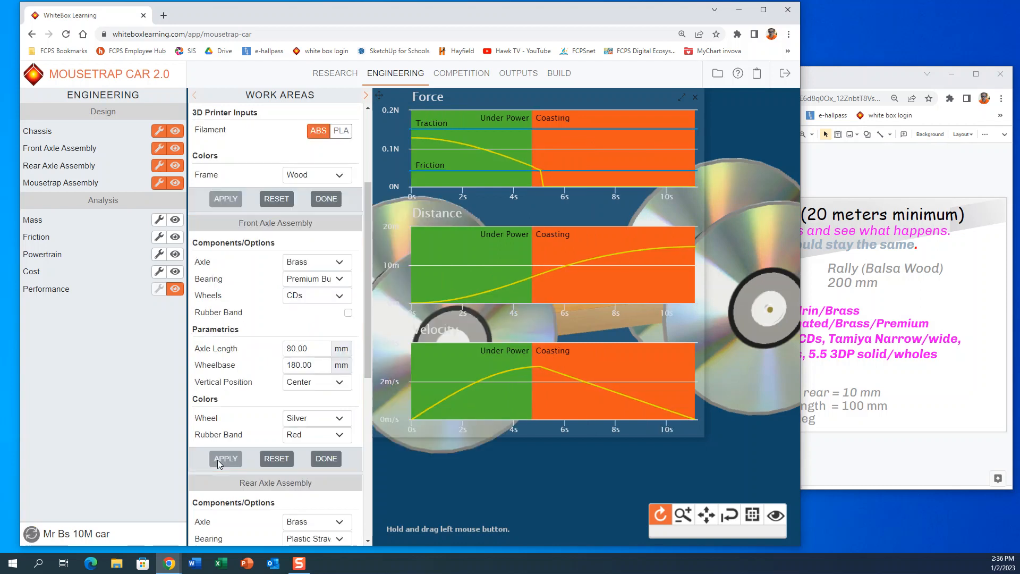
{"action": "mouse_move", "coordinate": [692, 243]}
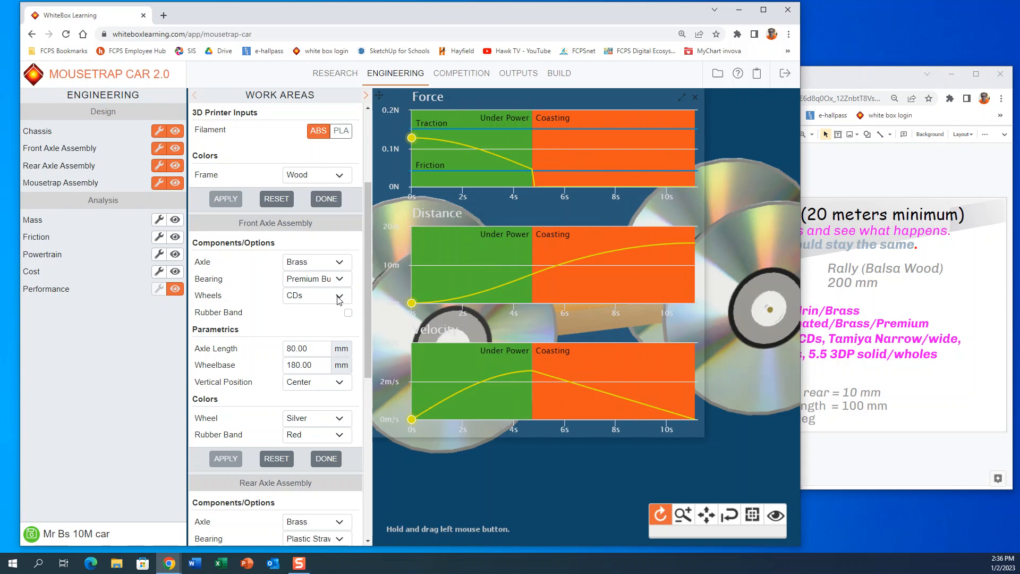
{"action": "left_click", "coordinate": [339, 295]}
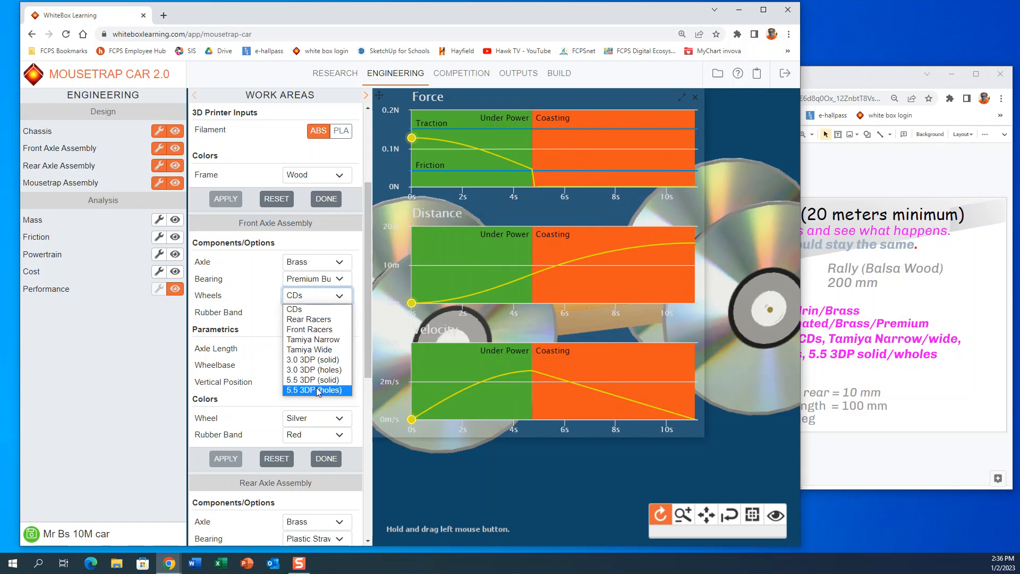
{"action": "mouse_move", "coordinate": [316, 370]}
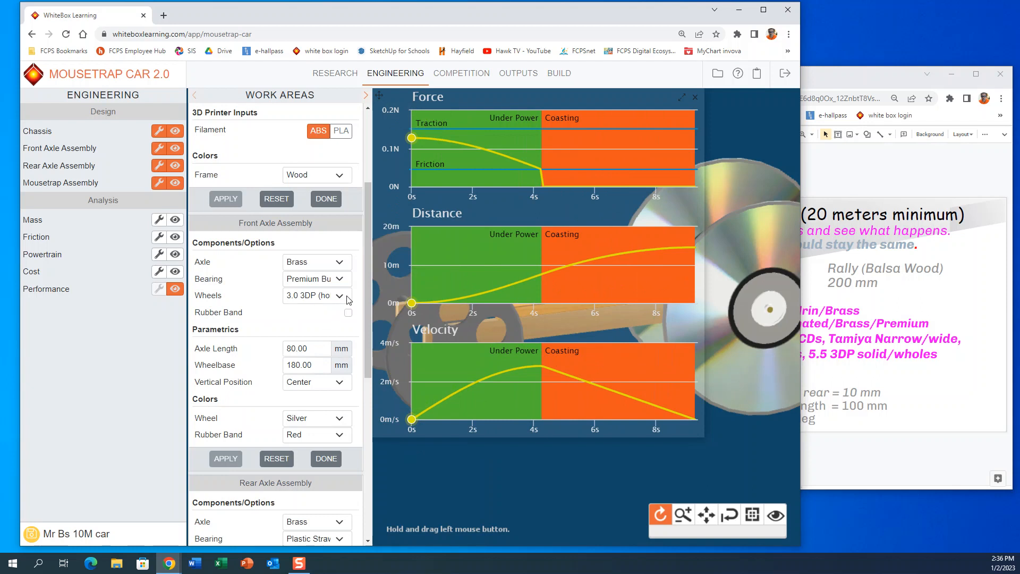
{"action": "left_click", "coordinate": [316, 295]}
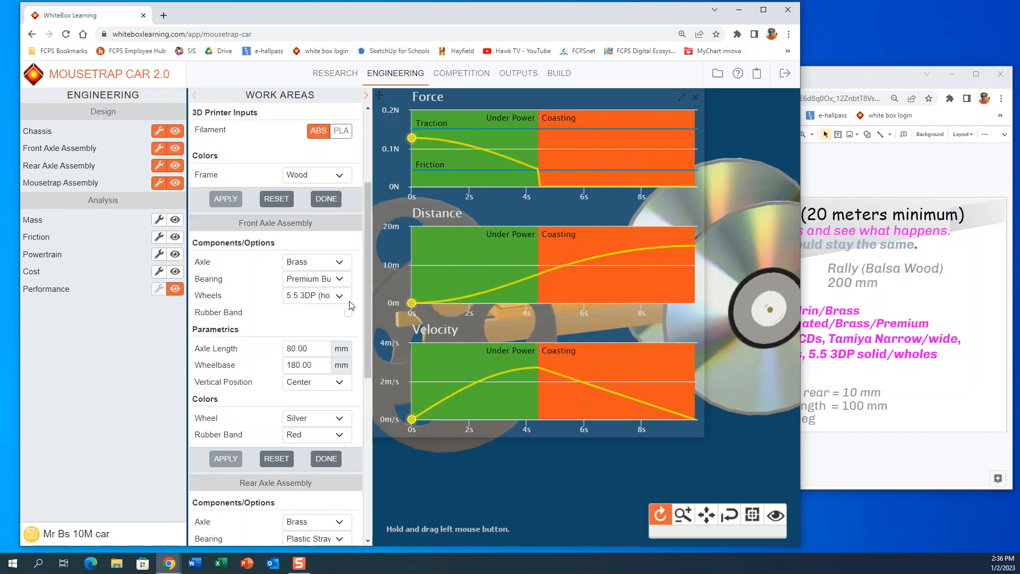
{"action": "left_click", "coordinate": [316, 295]}
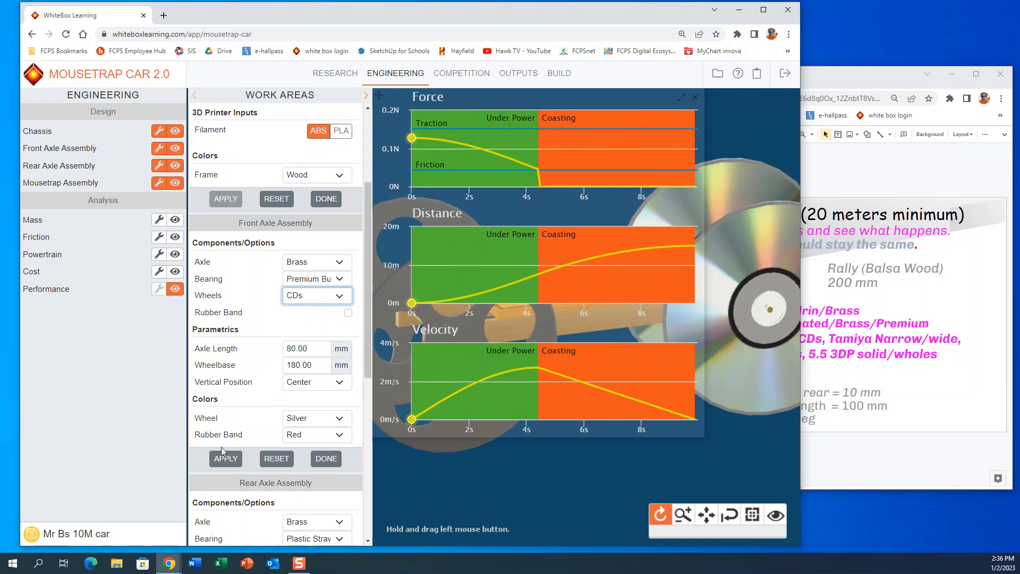
{"action": "left_click", "coordinate": [225, 458]}
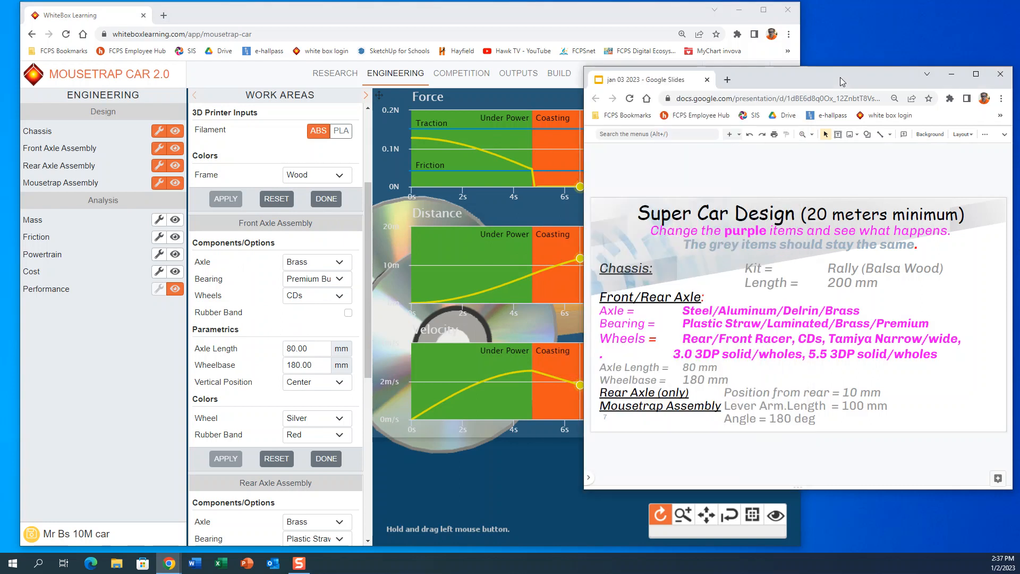
Step: Move the Slides deck into view and highlight the axle and wheel sliding friction points
{"action": "left_click_drag", "start_coordinate": [842, 79], "coordinate": [383, 56]}
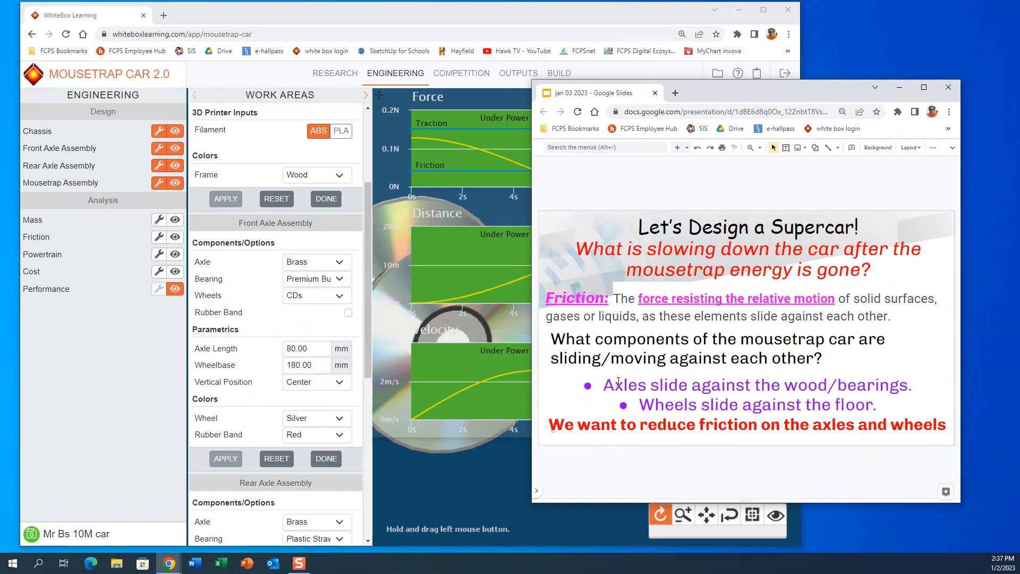
{"action": "left_click_drag", "start_coordinate": [602, 385], "coordinate": [703, 385]}
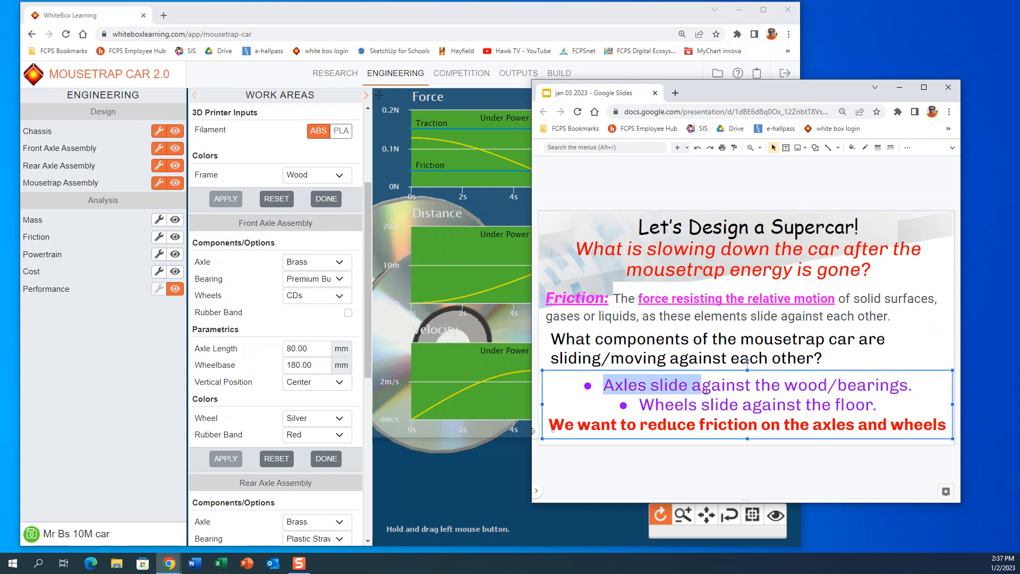
{"action": "left_click_drag", "start_coordinate": [695, 384], "coordinate": [890, 409]}
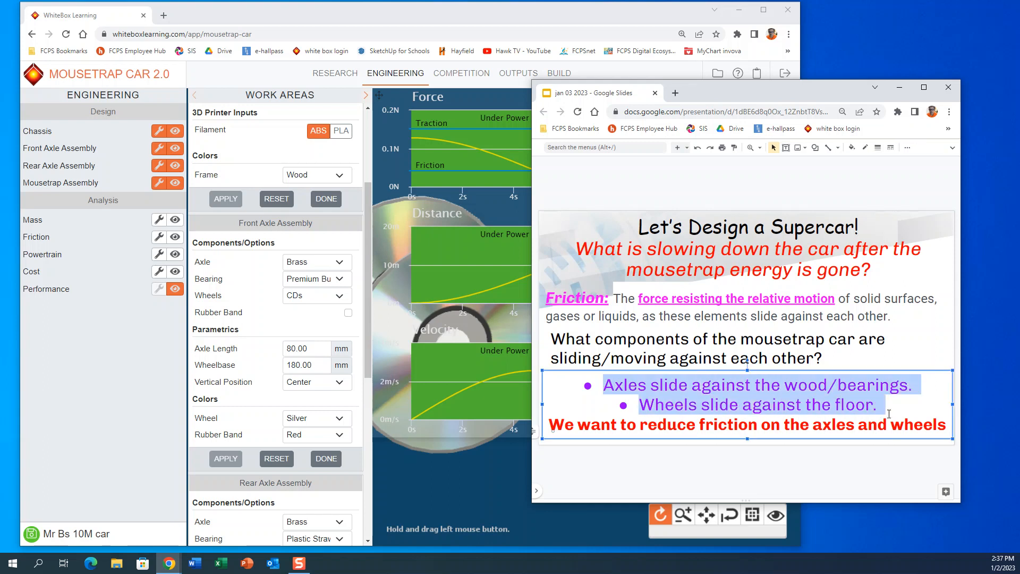
{"action": "mouse_move", "coordinate": [417, 467]}
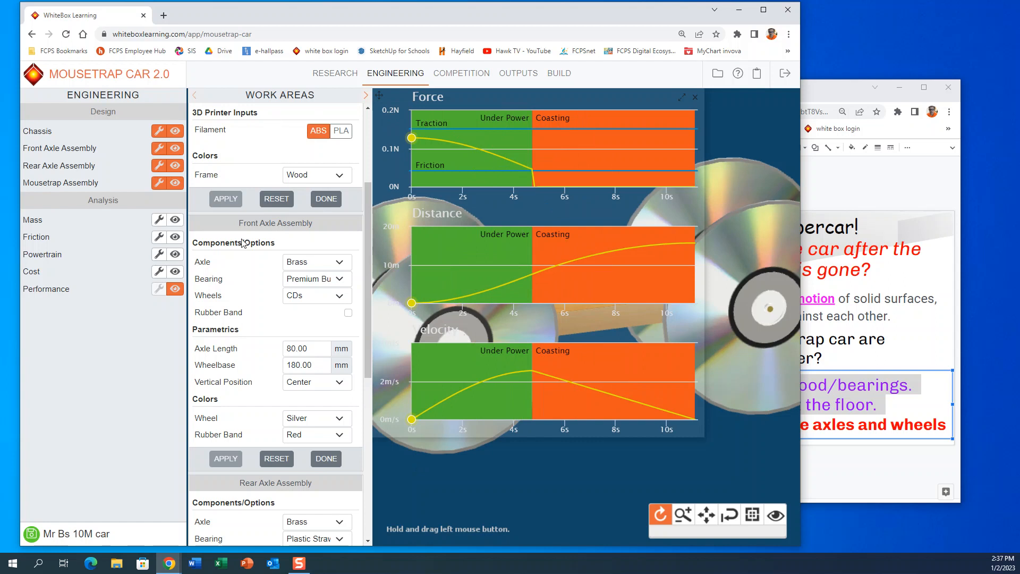
{"action": "mouse_move", "coordinate": [329, 505]}
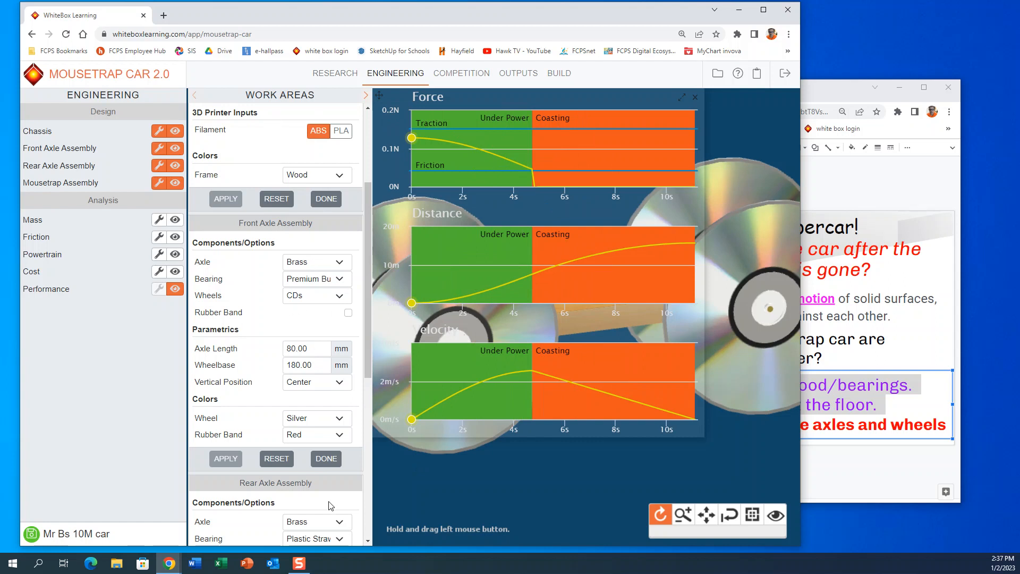
{"action": "mouse_move", "coordinate": [347, 447]}
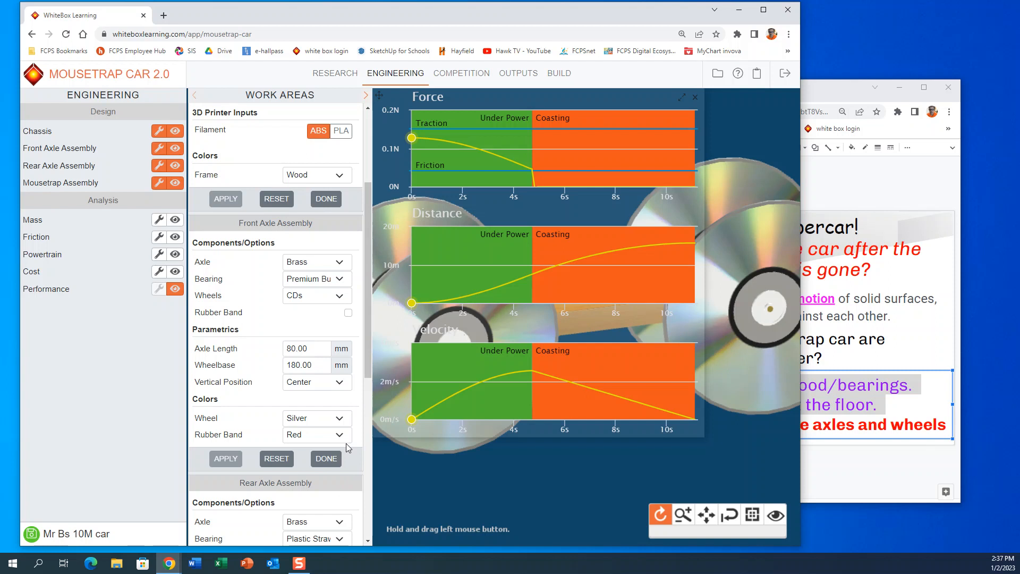
{"action": "mouse_move", "coordinate": [361, 456]}
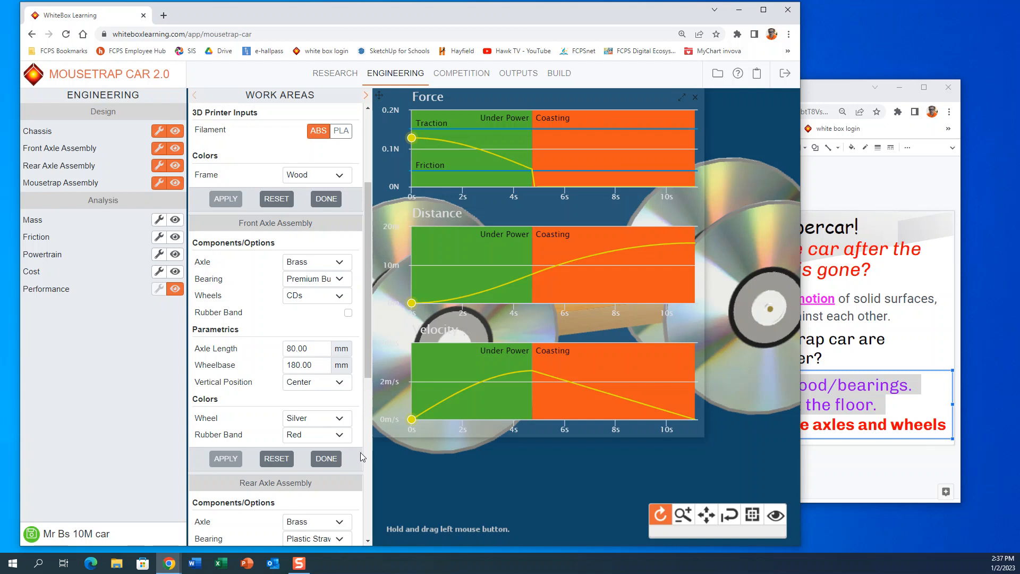
{"action": "mouse_move", "coordinate": [380, 465]}
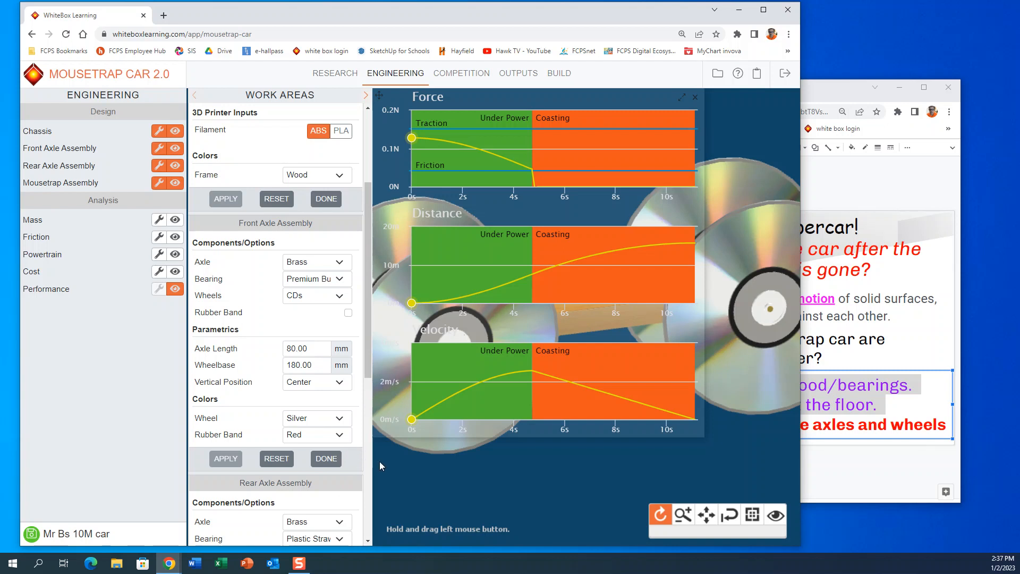